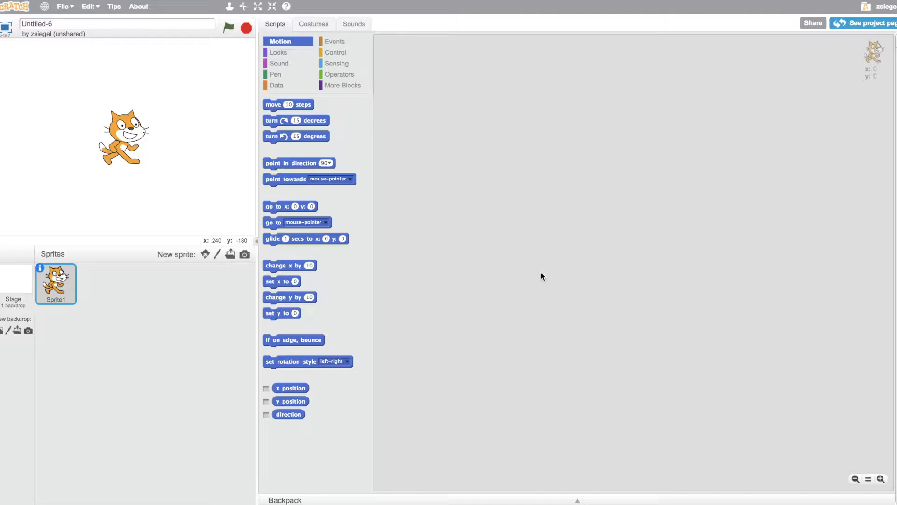
mouse_move(490, 299)
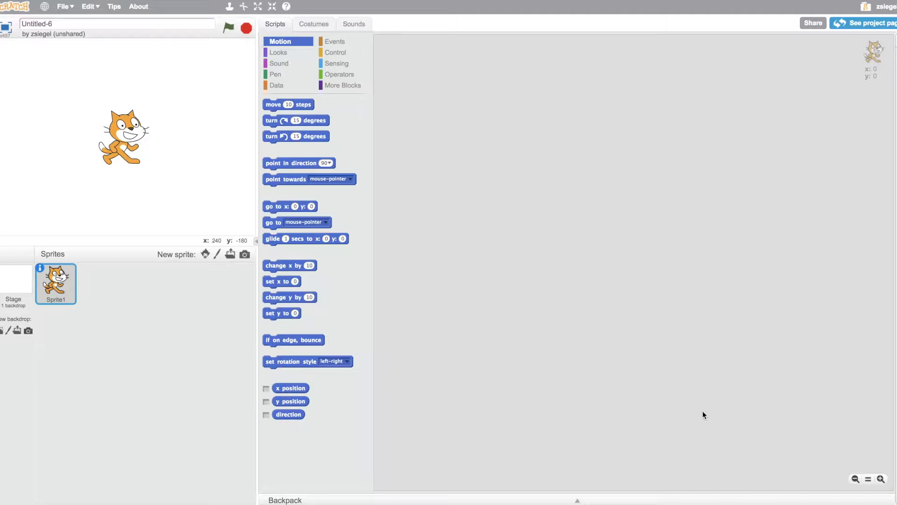
mouse_move(457, 412)
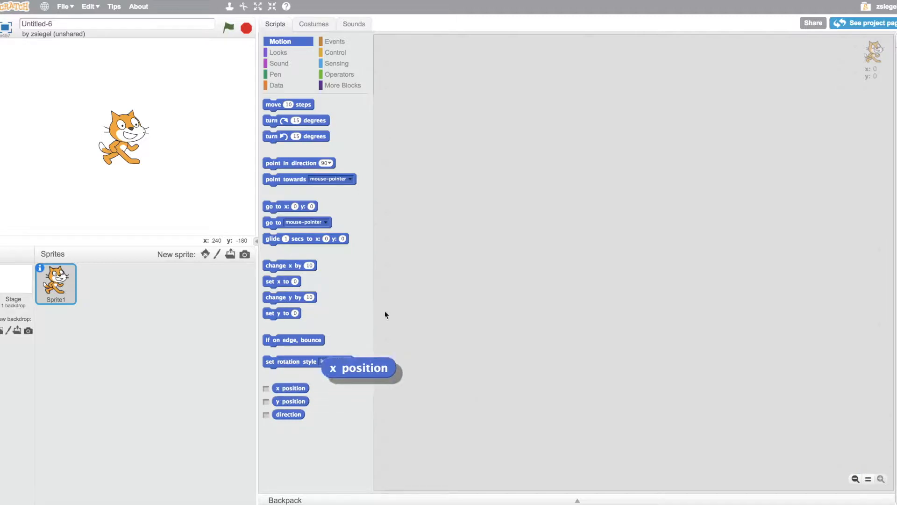
Place the x position and y position reporter blocks in the scripts area
drag(359, 367, 442, 75)
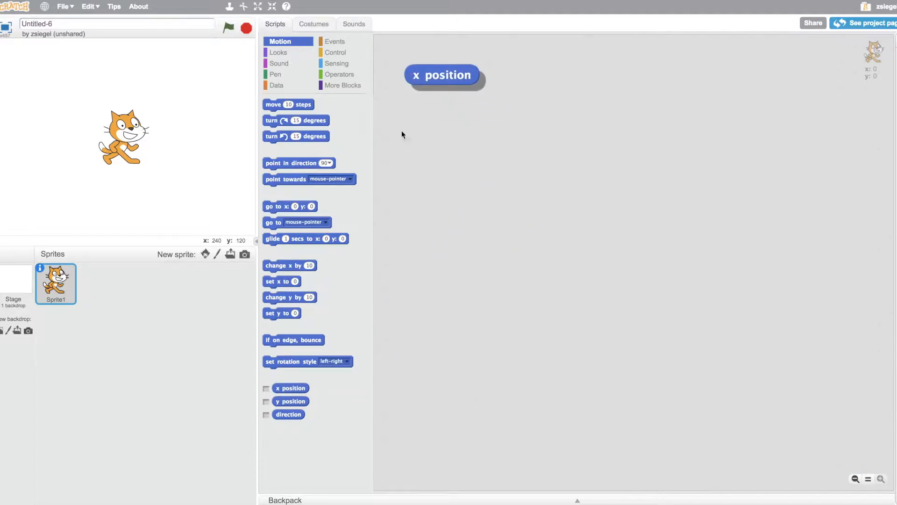
drag(289, 401, 569, 98)
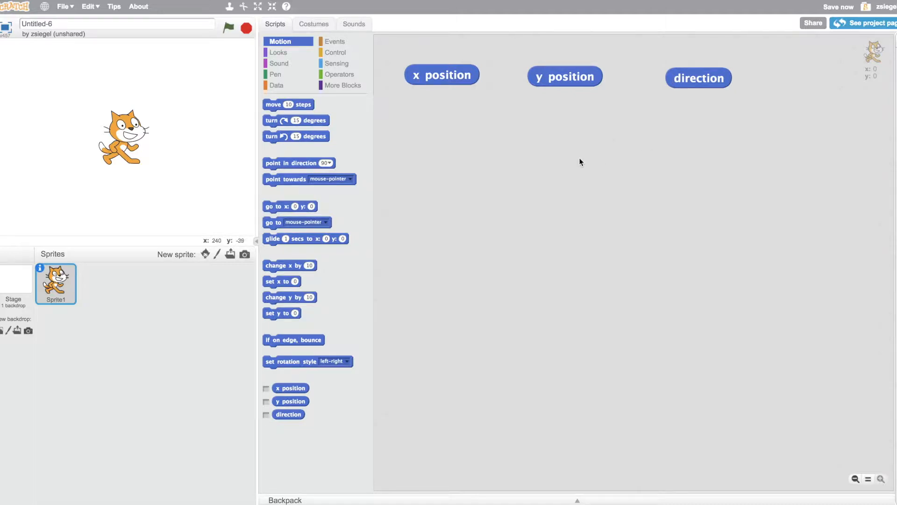
mouse_move(570, 162)
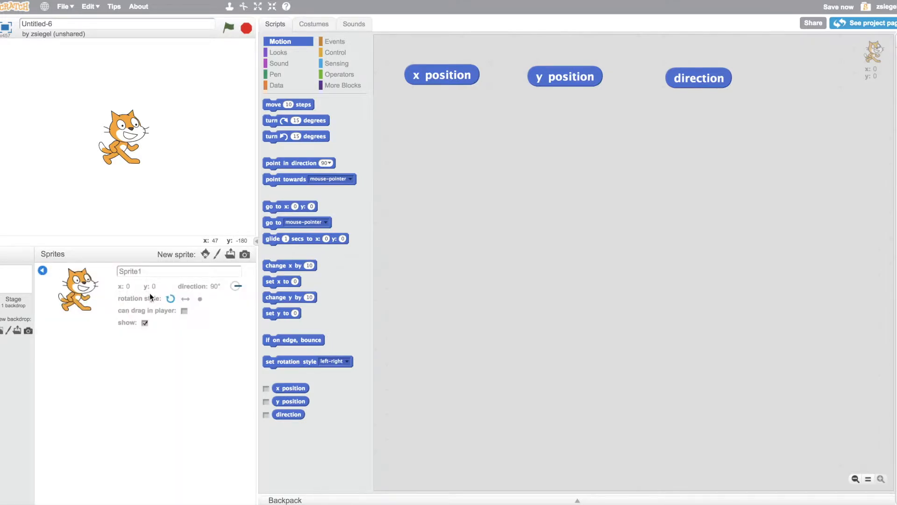
Drag the cat toward the upper right of the stage, to about x 153, y 98
drag(120, 138, 129, 141)
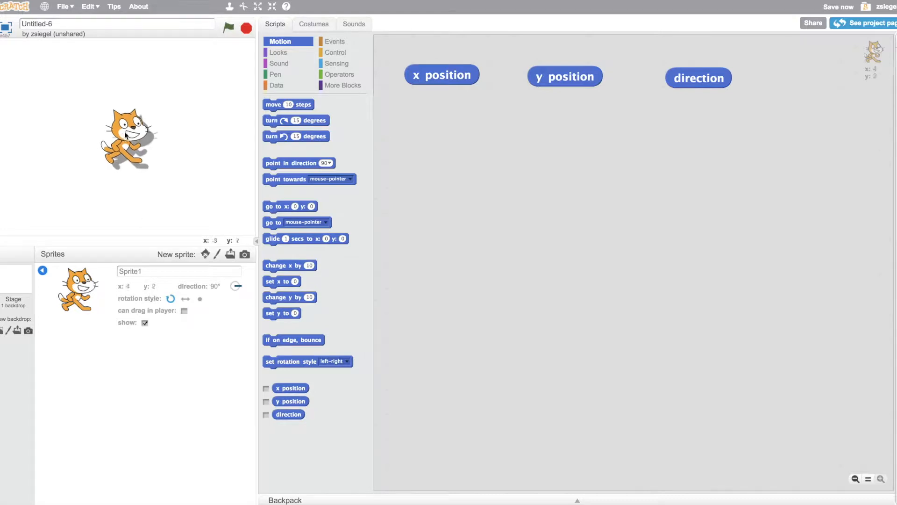
drag(129, 138, 194, 95)
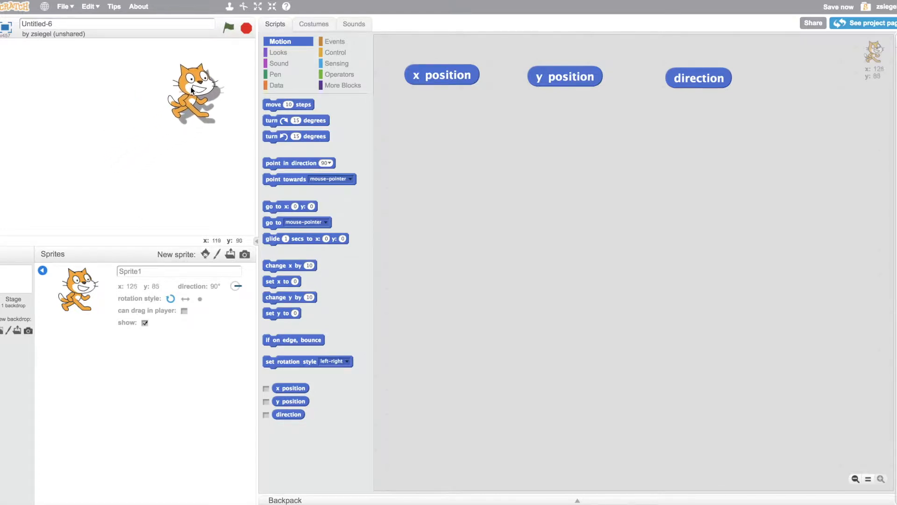
drag(194, 94, 209, 84)
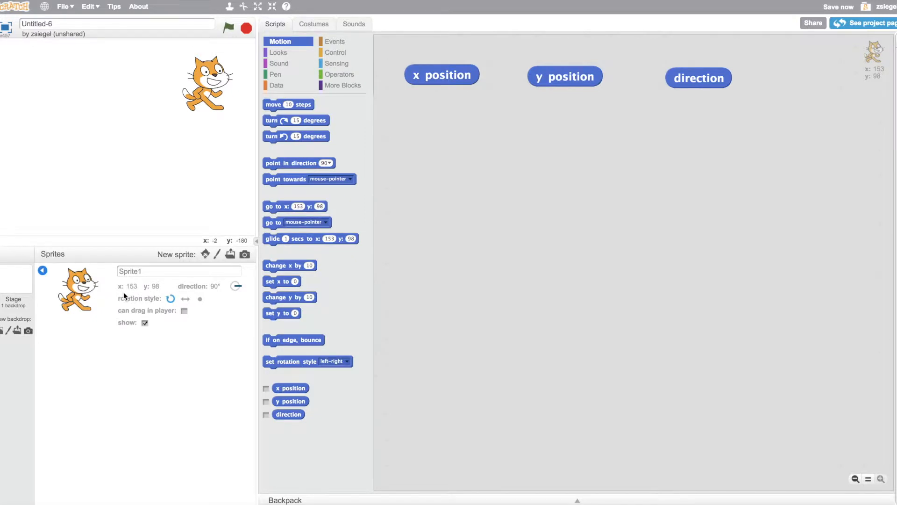
mouse_move(213, 246)
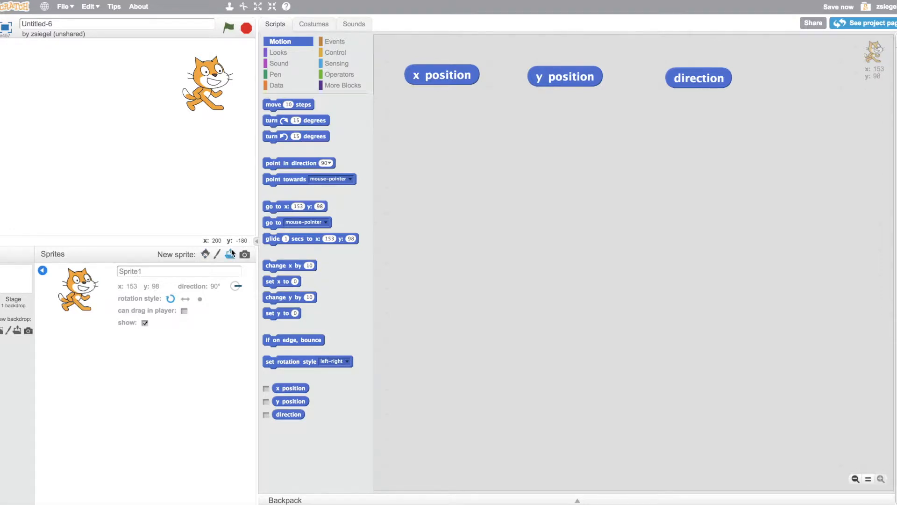
mouse_move(228, 226)
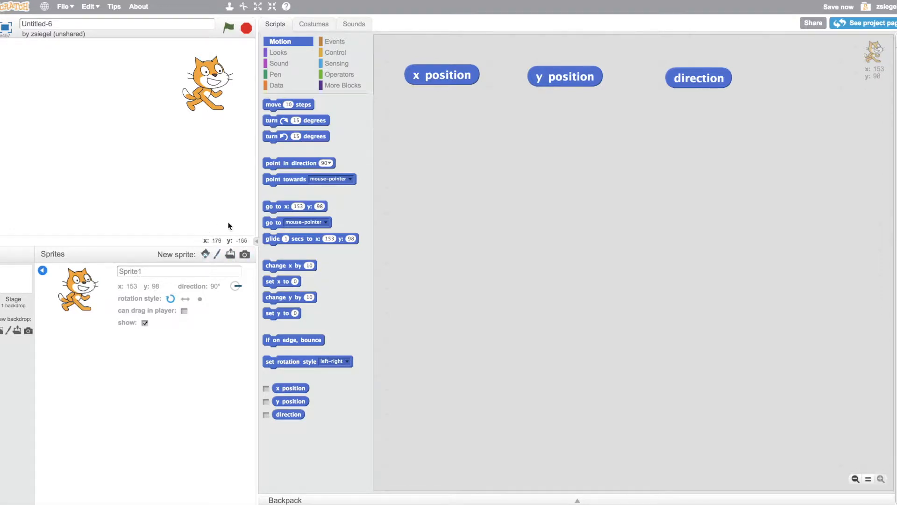
mouse_move(228, 226)
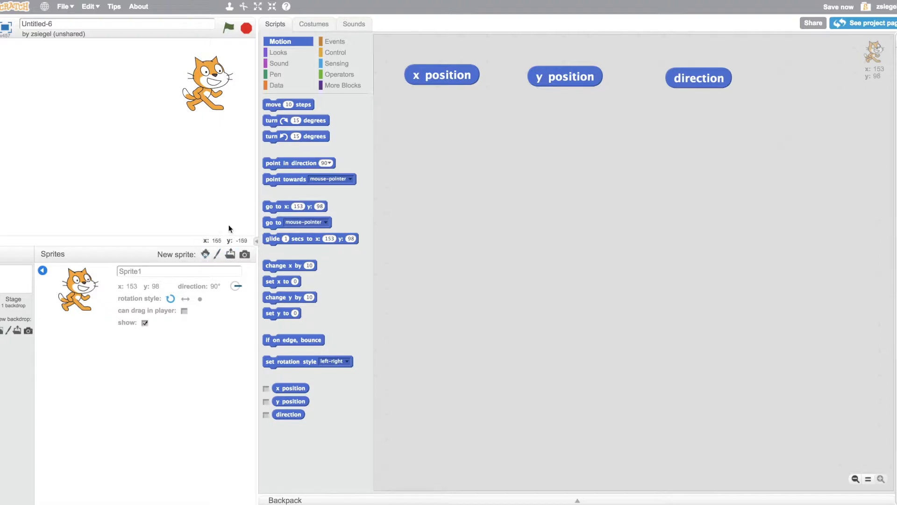
mouse_move(222, 218)
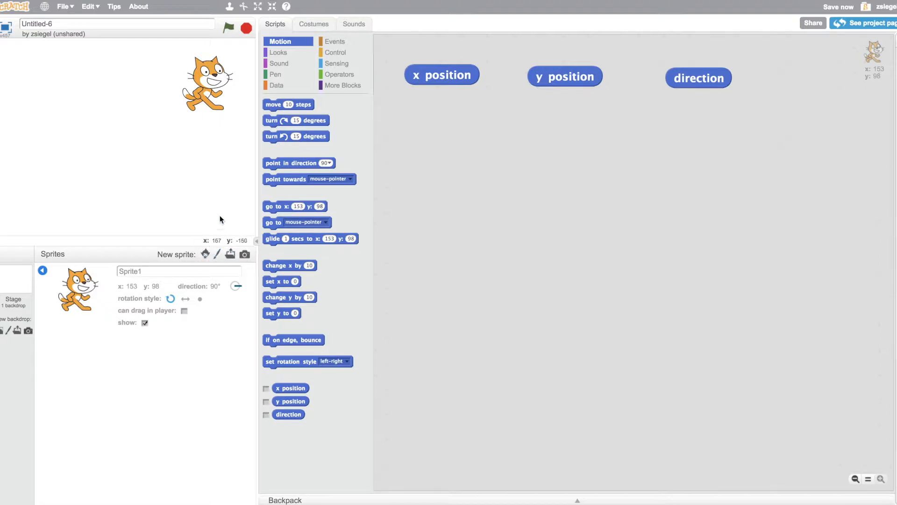
mouse_move(248, 280)
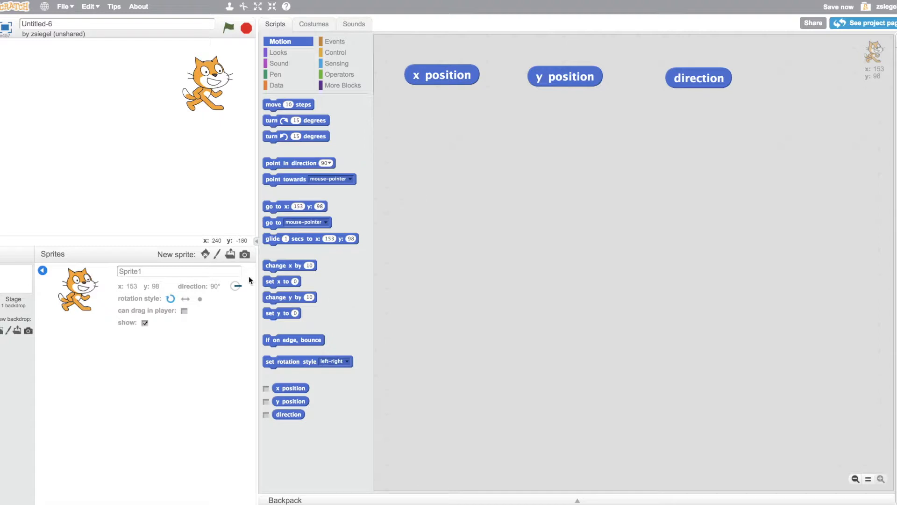
mouse_move(201, 151)
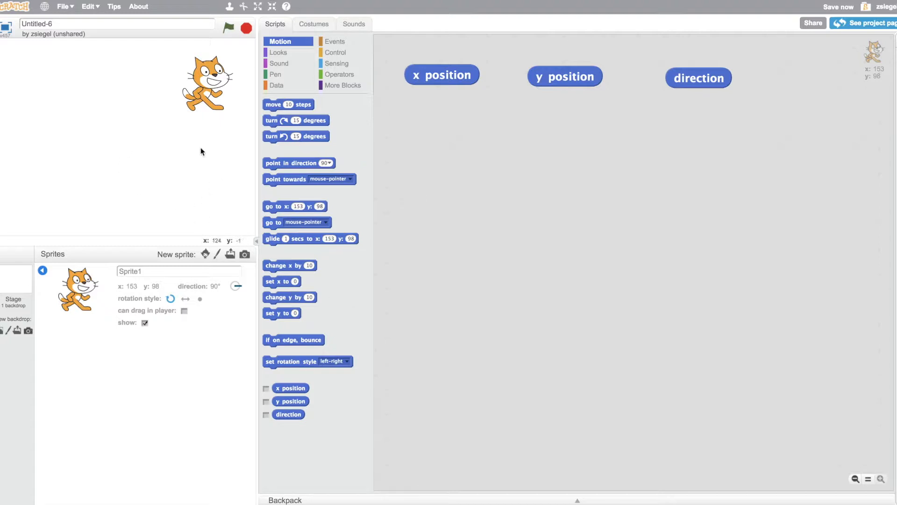
mouse_move(152, 214)
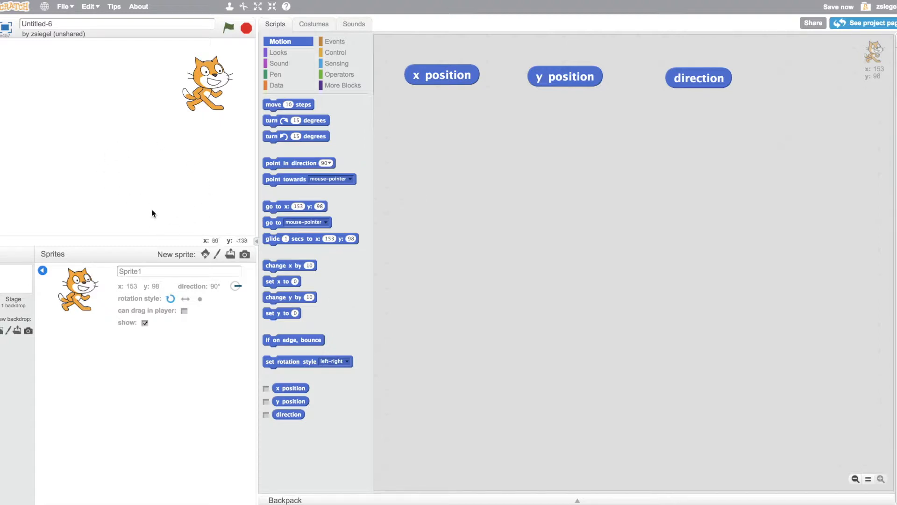
mouse_move(175, 97)
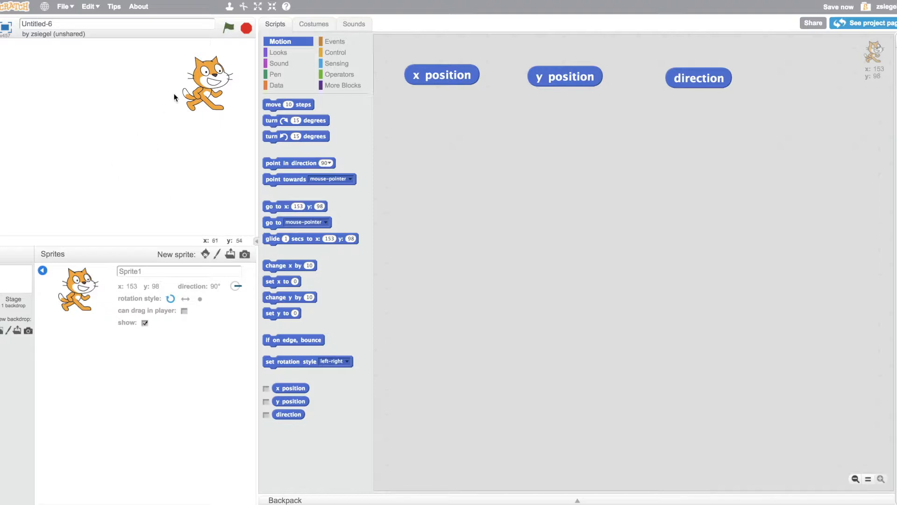
Drag the cat around the left side, leaving it at x -150, y 79
drag(203, 83, 62, 91)
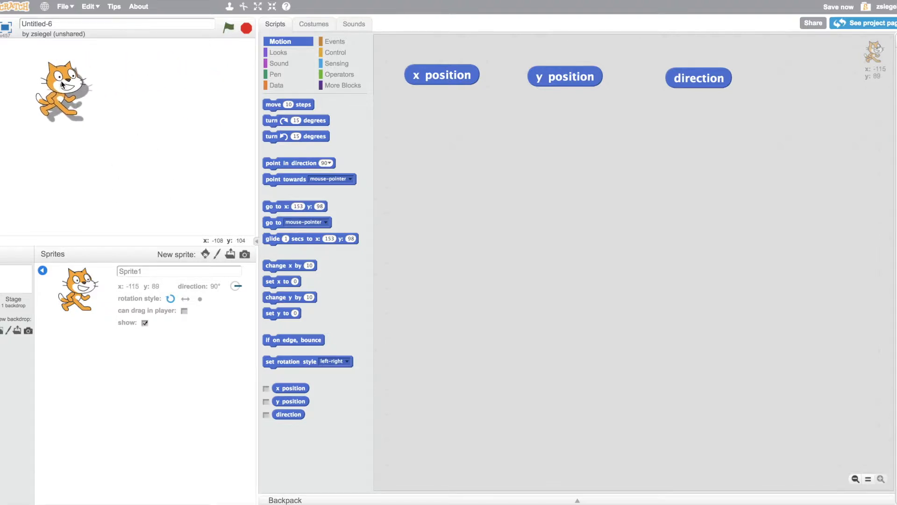
drag(64, 86, 55, 108)
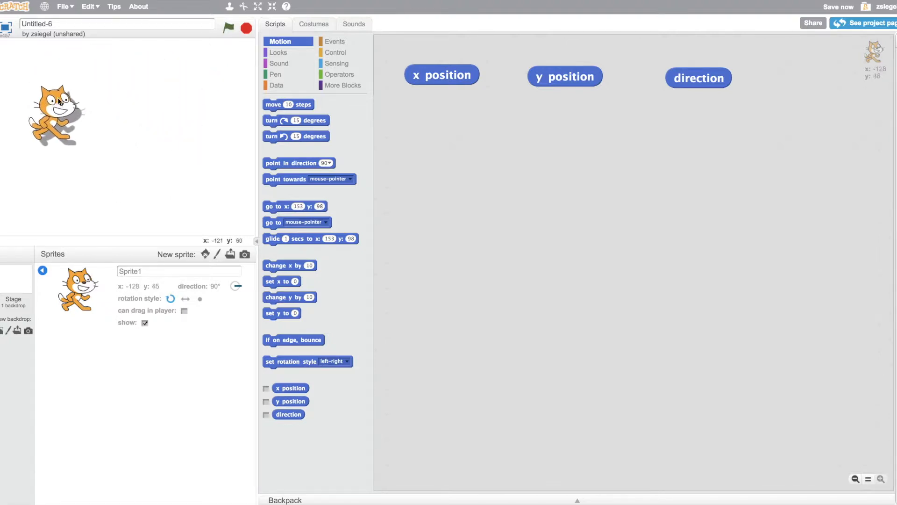
drag(56, 113, 152, 143)
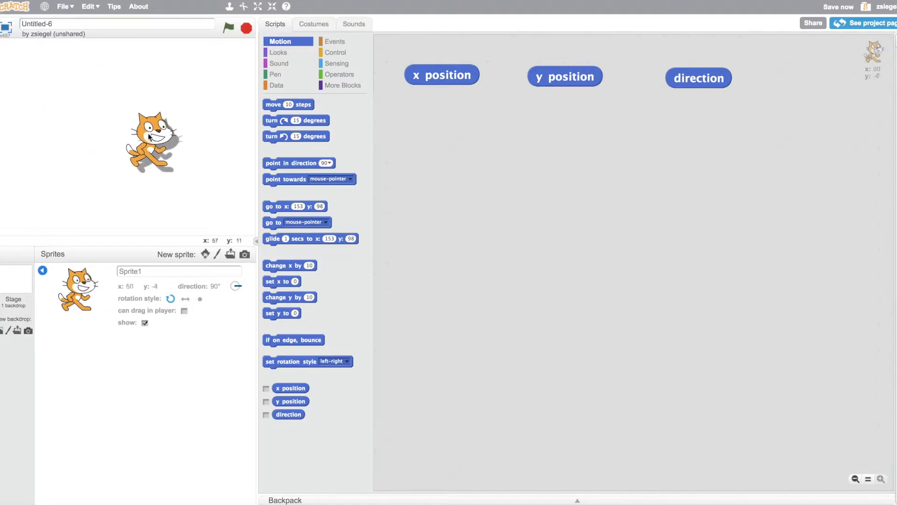
drag(153, 142, 40, 94)
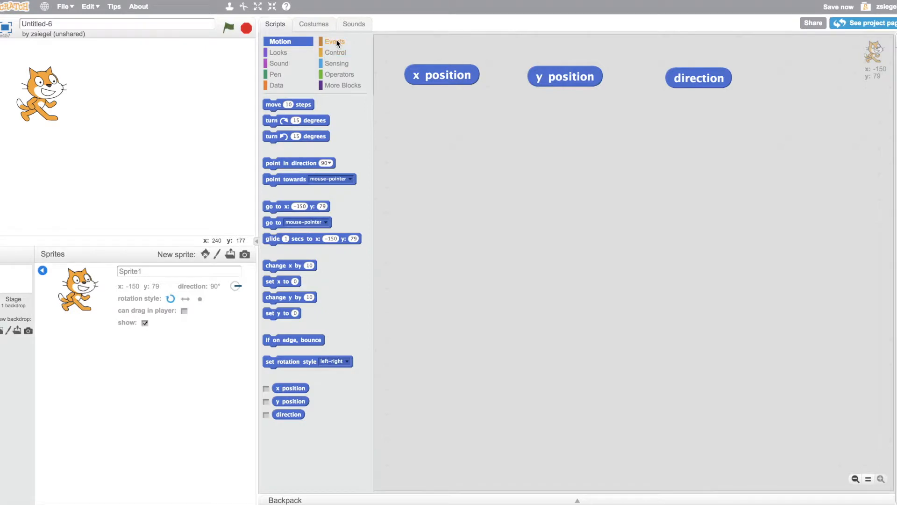
Fill the green-flag forever loop with 'move 10 steps' and 'if on edge, bounce'
click(334, 40)
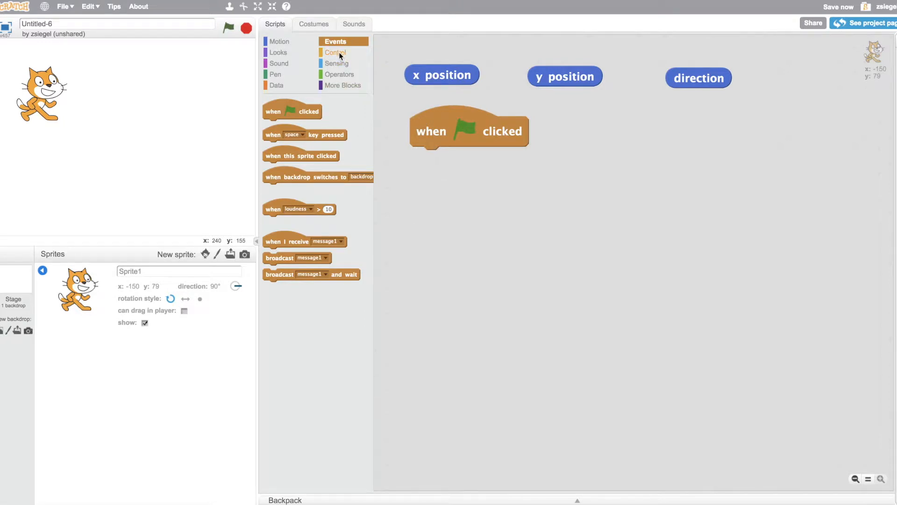
click(336, 52)
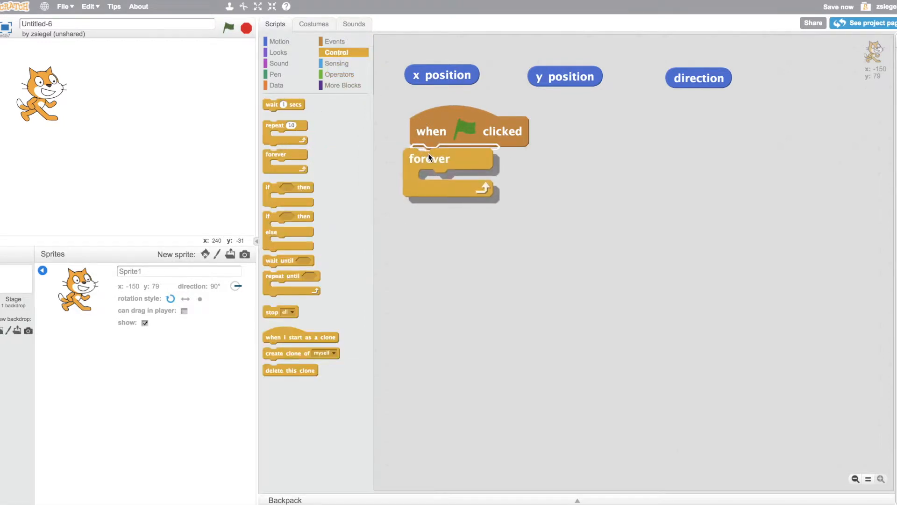
click(279, 40)
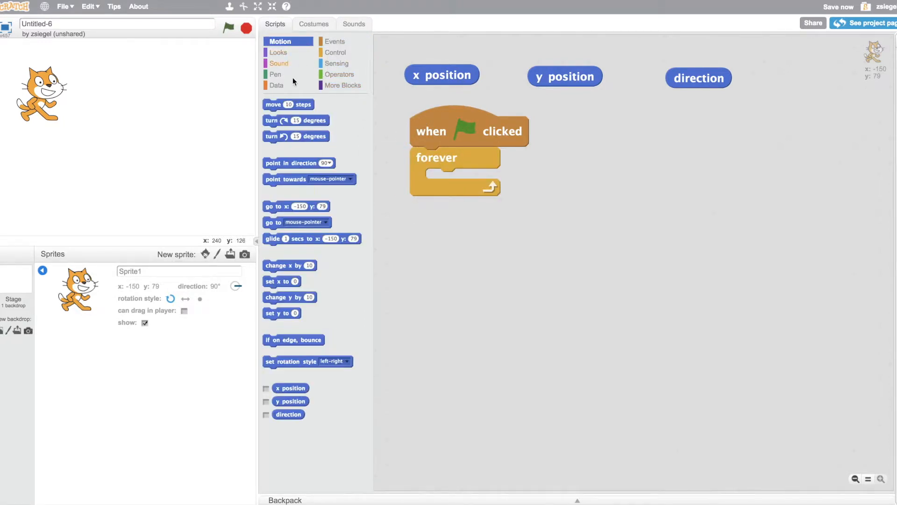
drag(288, 104, 469, 181)
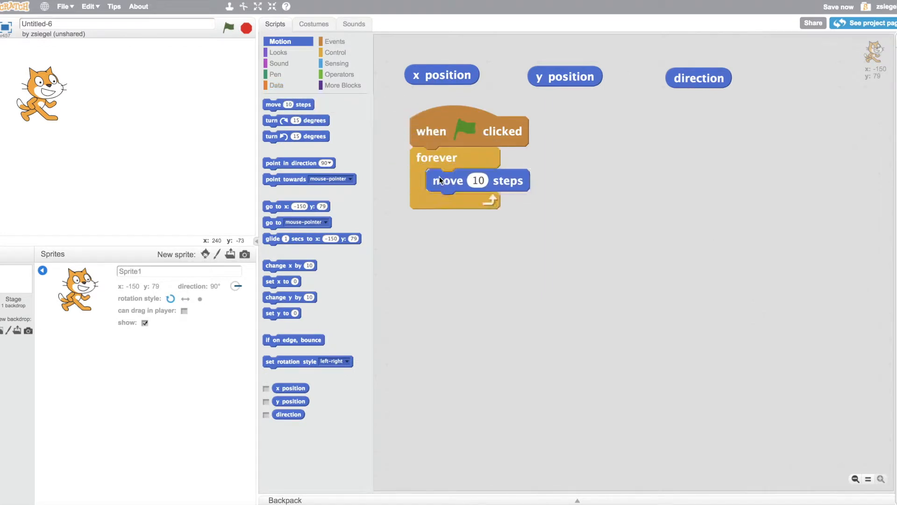
drag(293, 339, 493, 216)
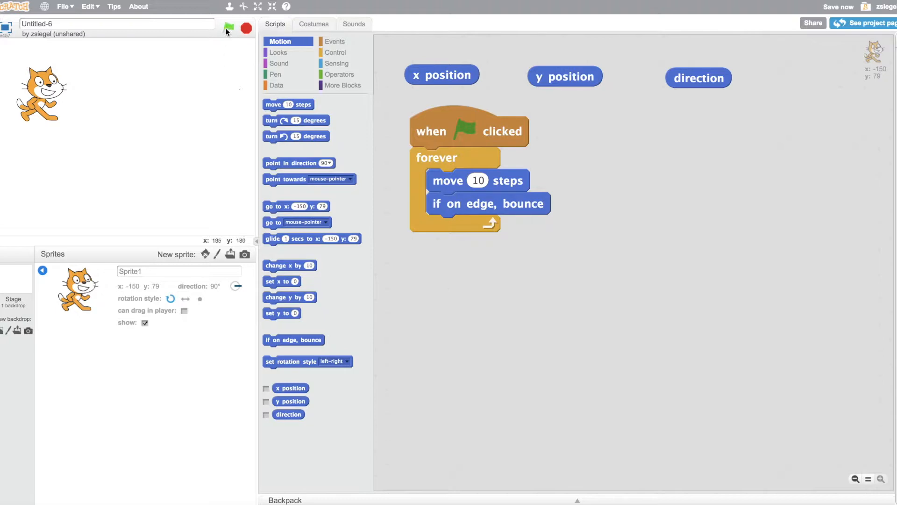
Run the bouncing script repeatedly with the green flag, then stop it with the red sign
click(228, 28)
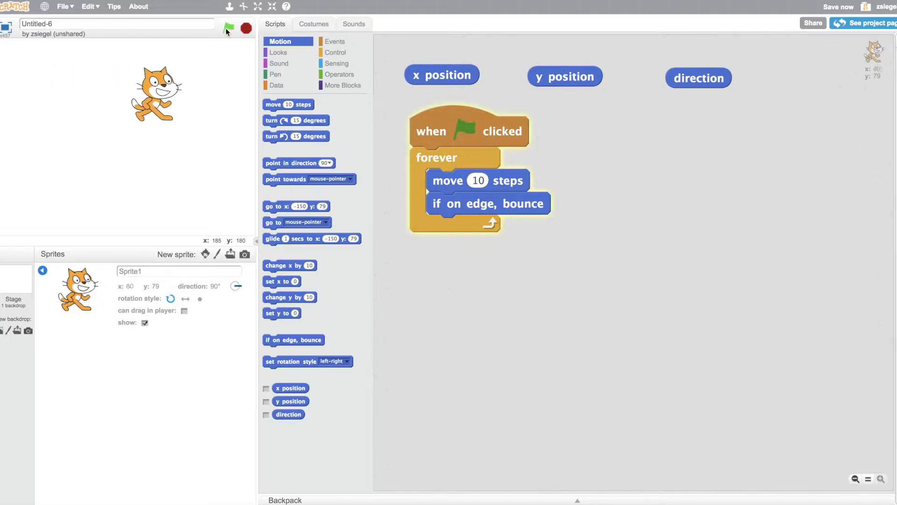
click(228, 28)
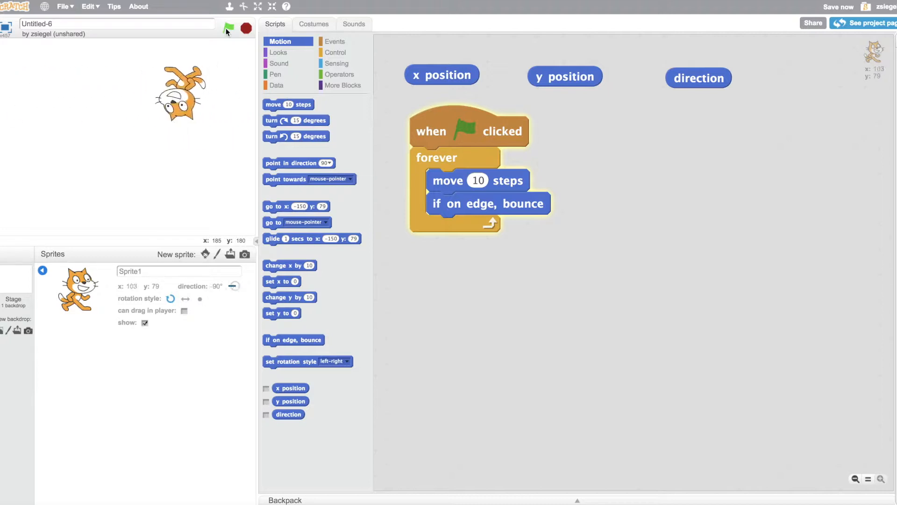
click(228, 29)
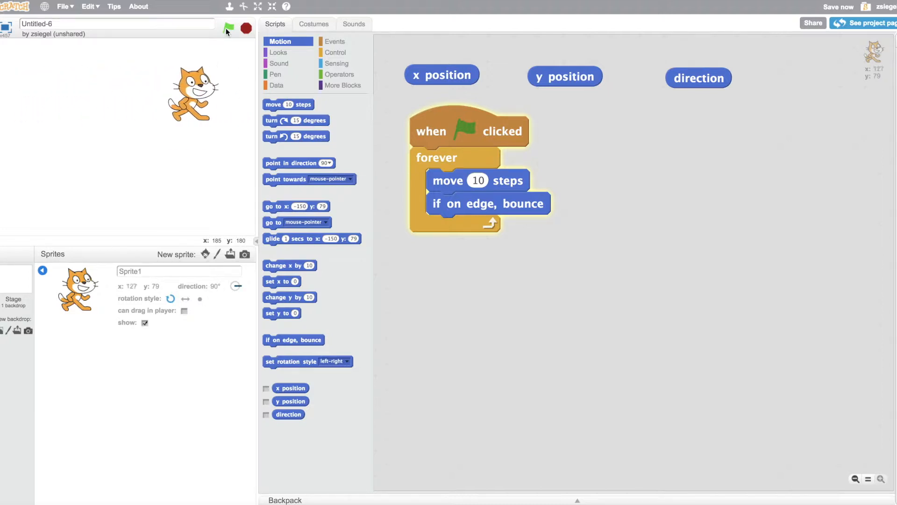
click(228, 28)
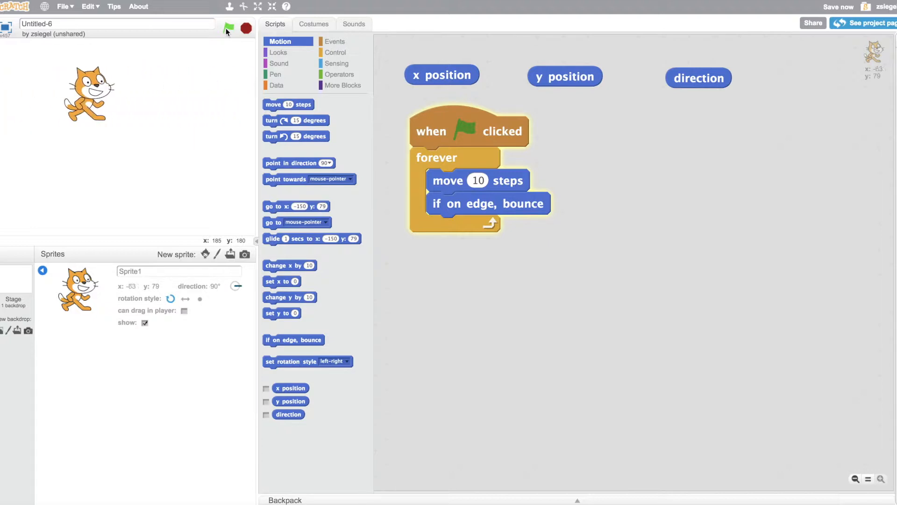
click(228, 28)
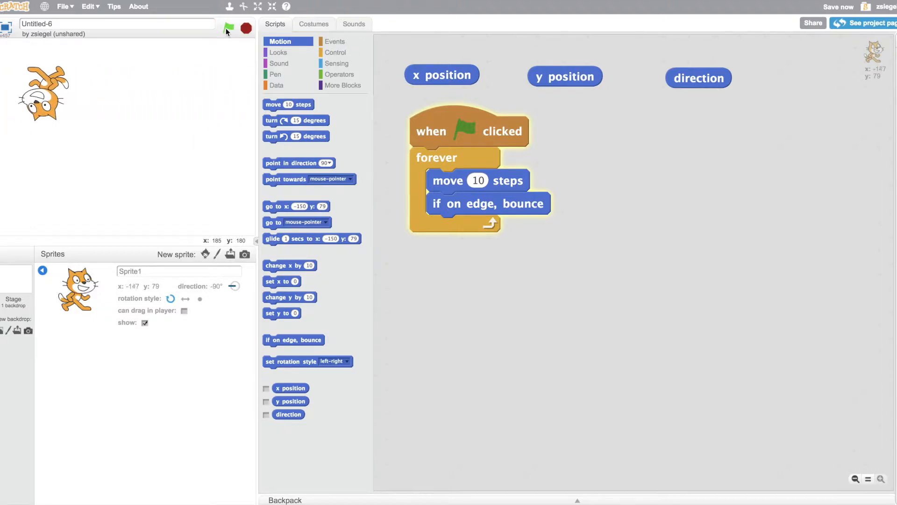
click(227, 28)
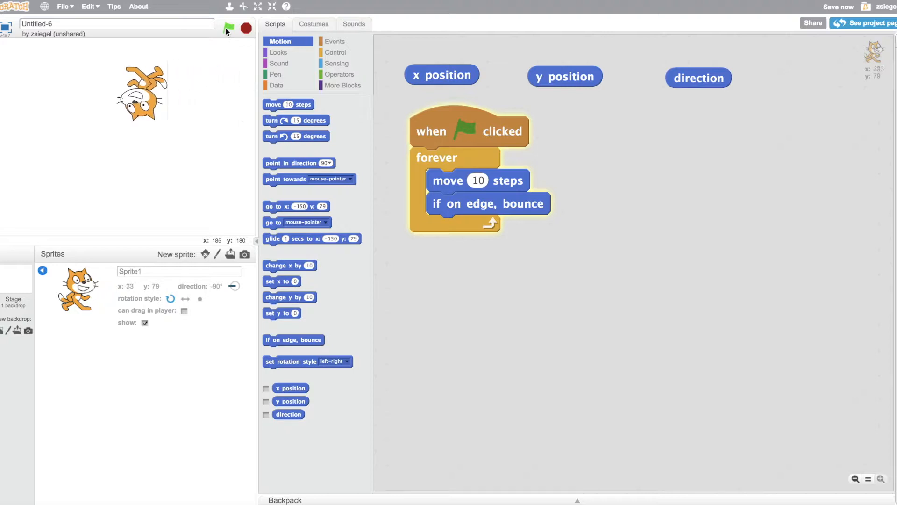
click(228, 28)
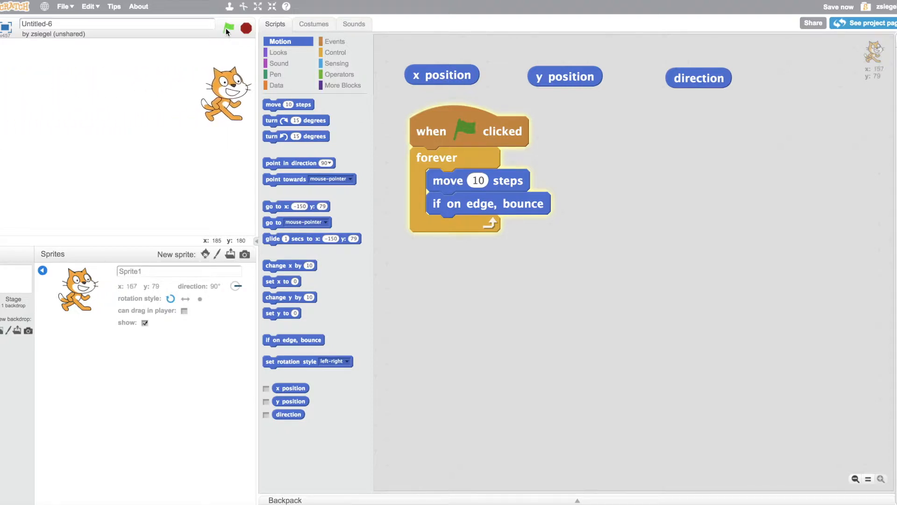
click(246, 29)
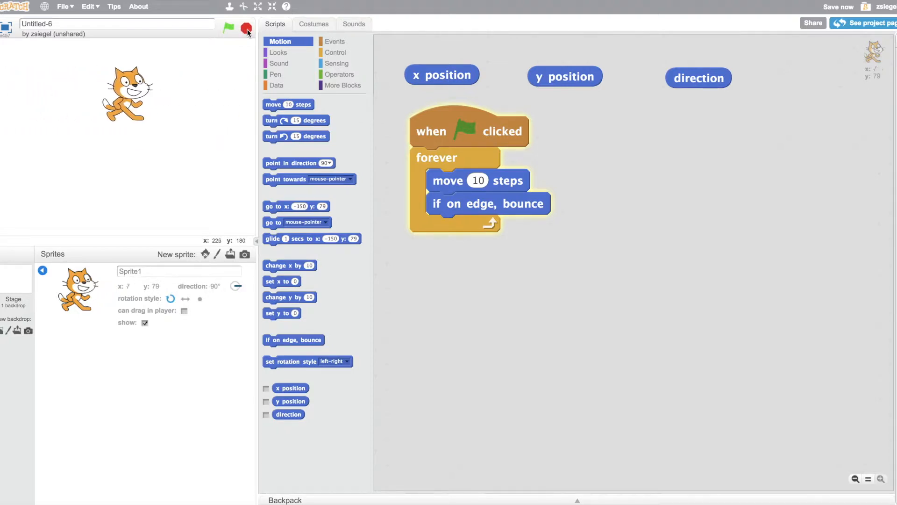
click(228, 28)
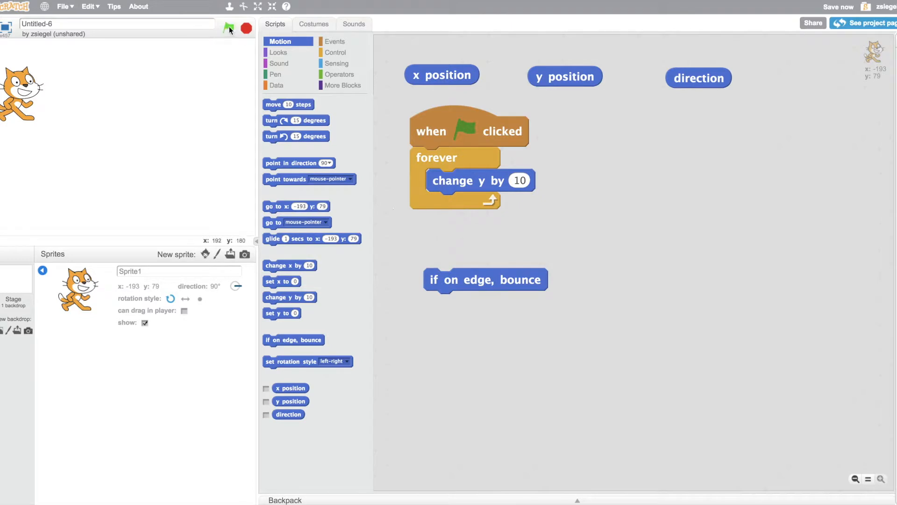
Run the script whose loop changes the cat's y by 10
click(228, 28)
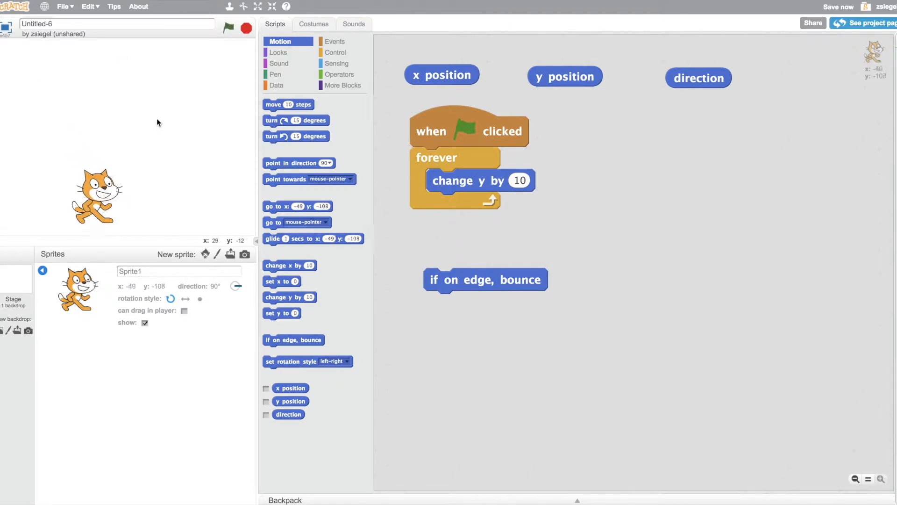
click(228, 28)
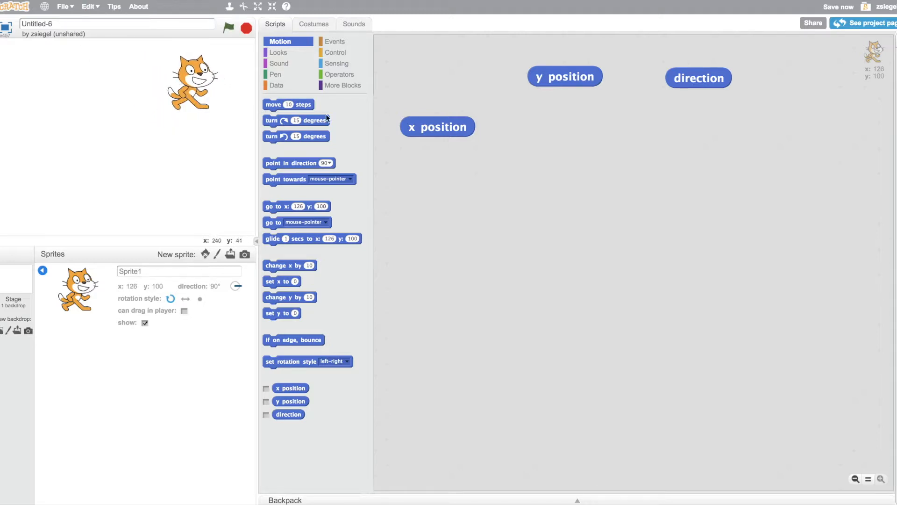
Clear the old blocks from the scripts area and bring up the Events category
click(438, 126)
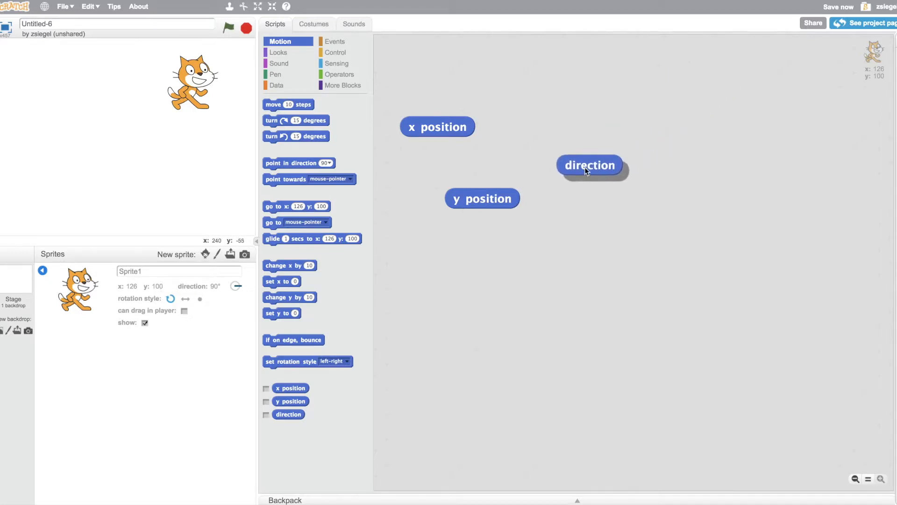
click(588, 165)
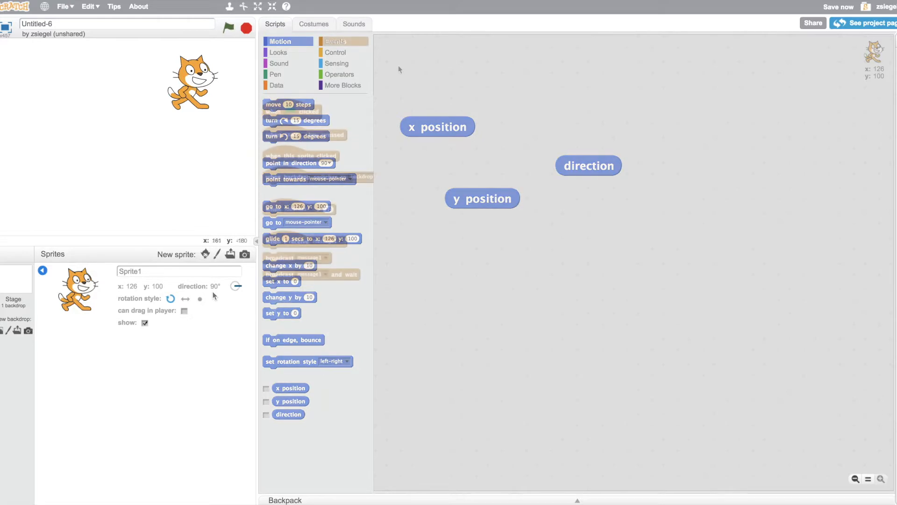
click(336, 40)
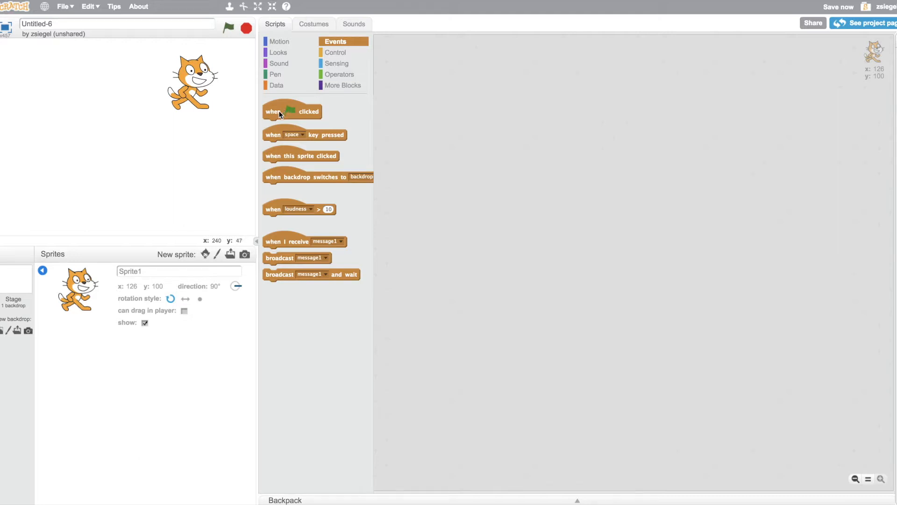
Build 'when flag clicked, go to x: 0 y: 0' and run it to centre the cat
drag(292, 111, 411, 119)
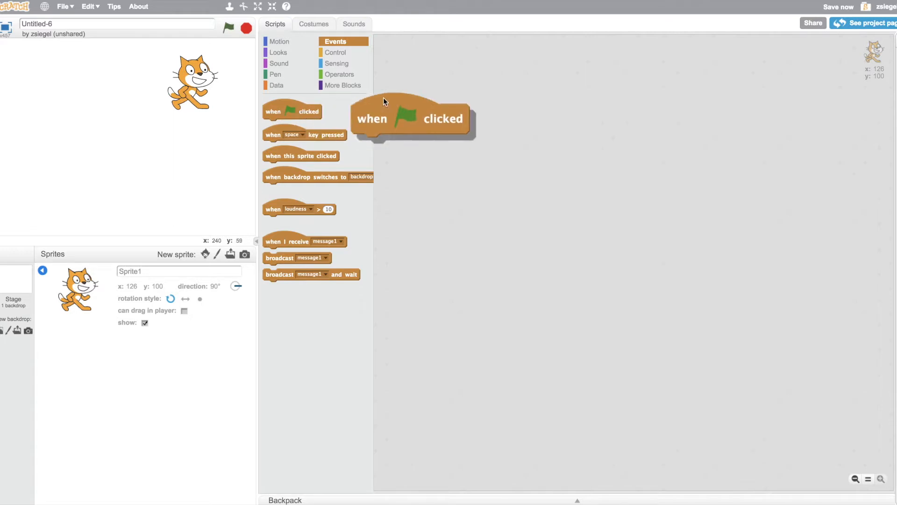
click(279, 40)
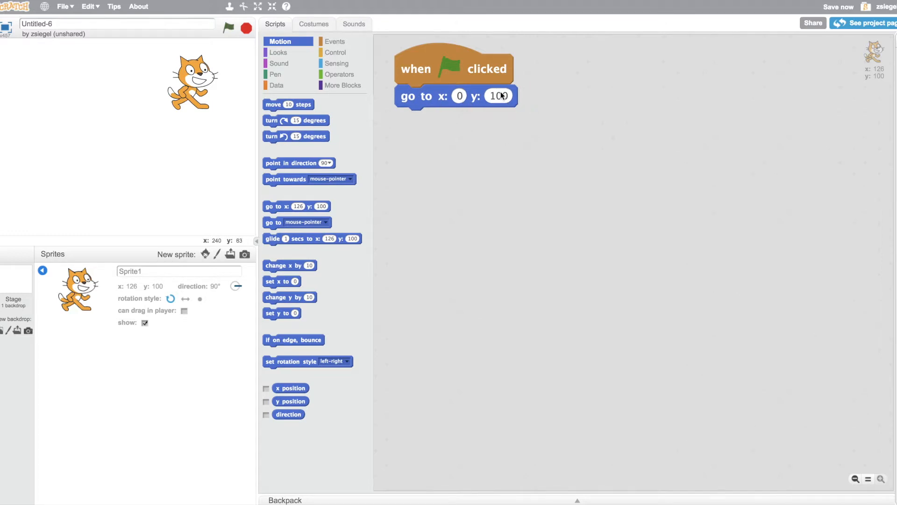
text(0)
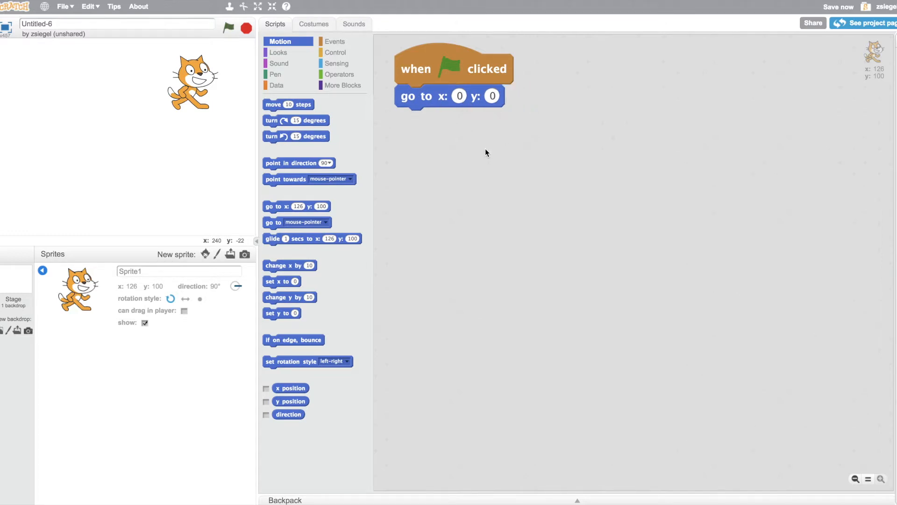
click(228, 28)
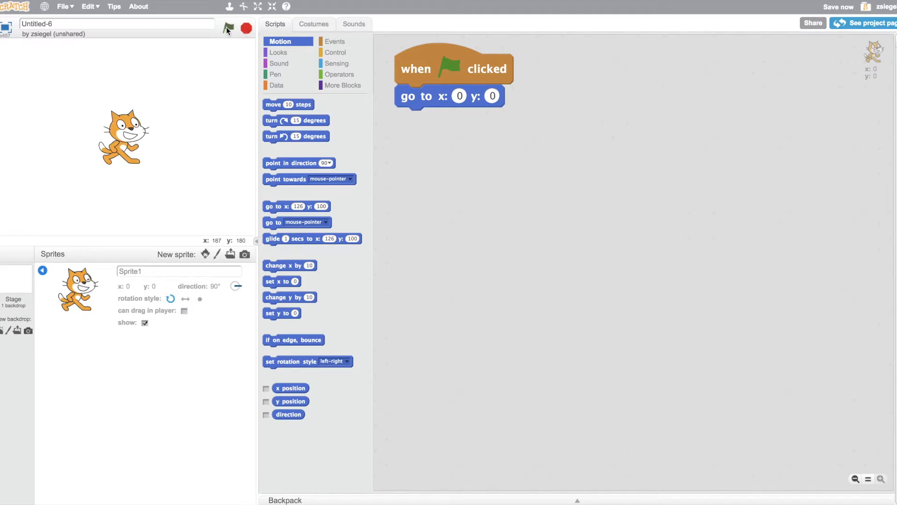
click(336, 52)
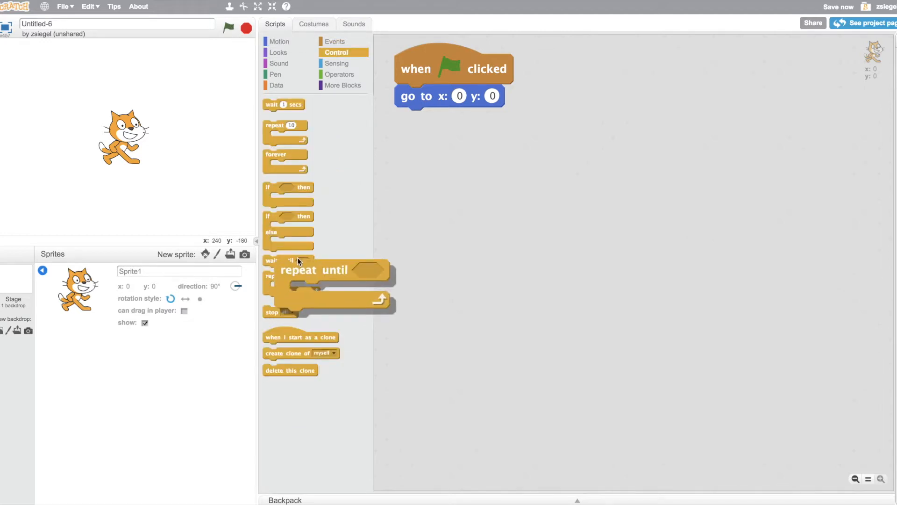
Add a repeat-until loop whose condition is x position = 90
drag(297, 269, 452, 118)
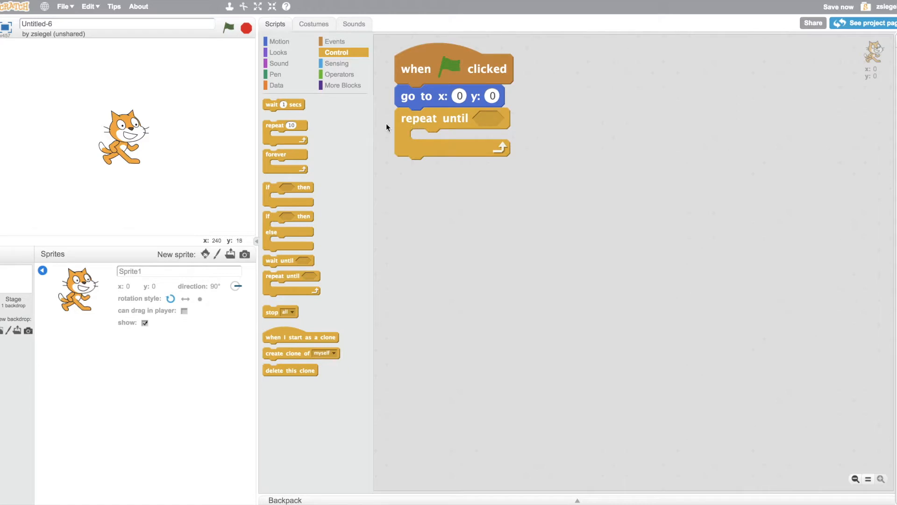
click(338, 74)
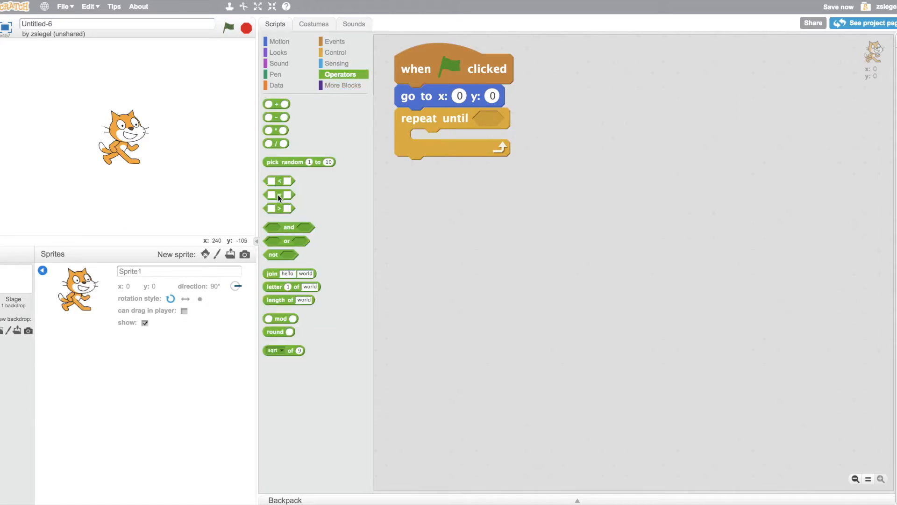
drag(280, 195, 507, 119)
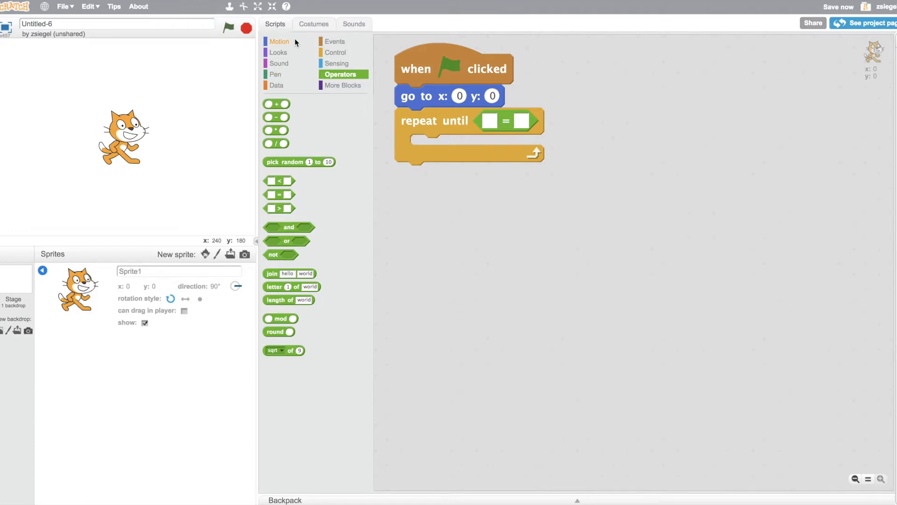
click(279, 41)
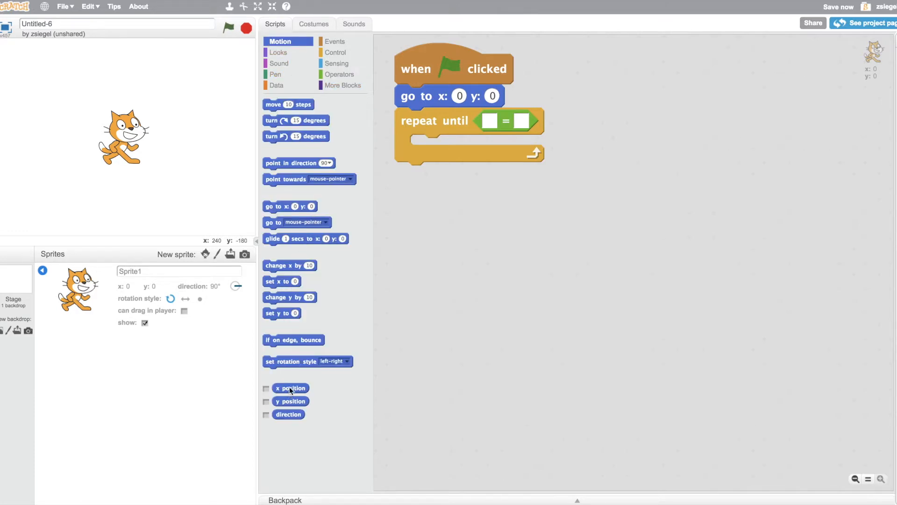
drag(291, 388, 519, 122)
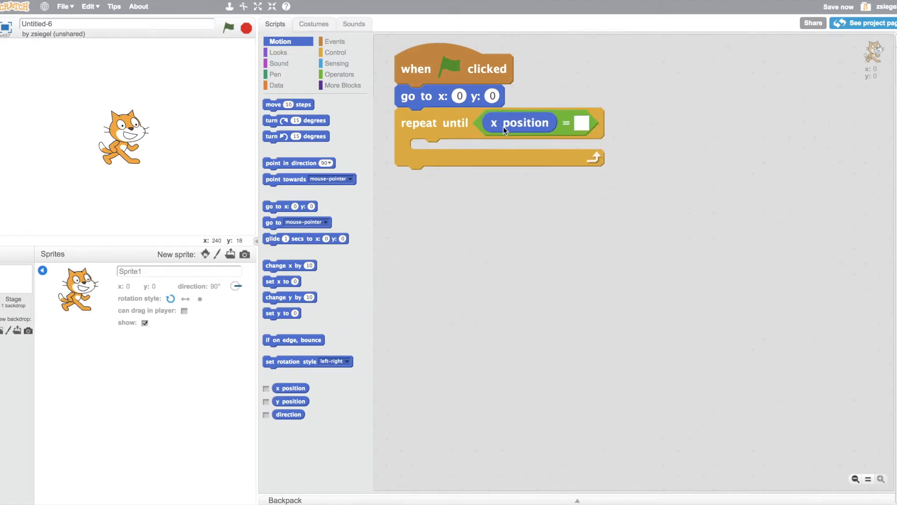
text(90)
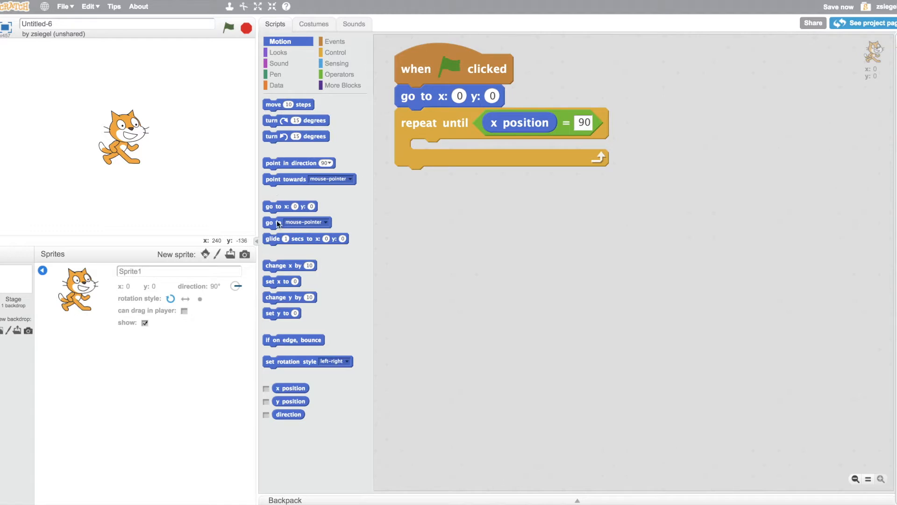
Put 'change x by 10' inside the loop and run it so the cat stops at x 90
drag(290, 265, 452, 150)
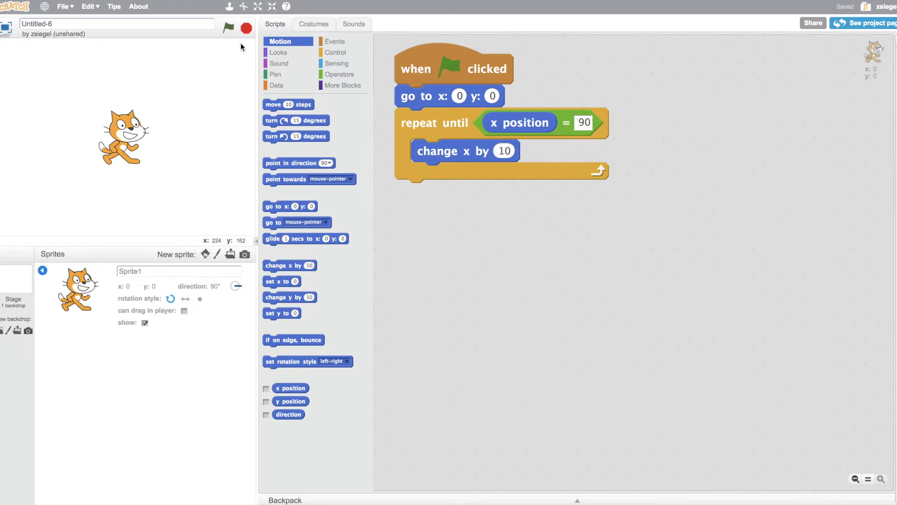
click(228, 28)
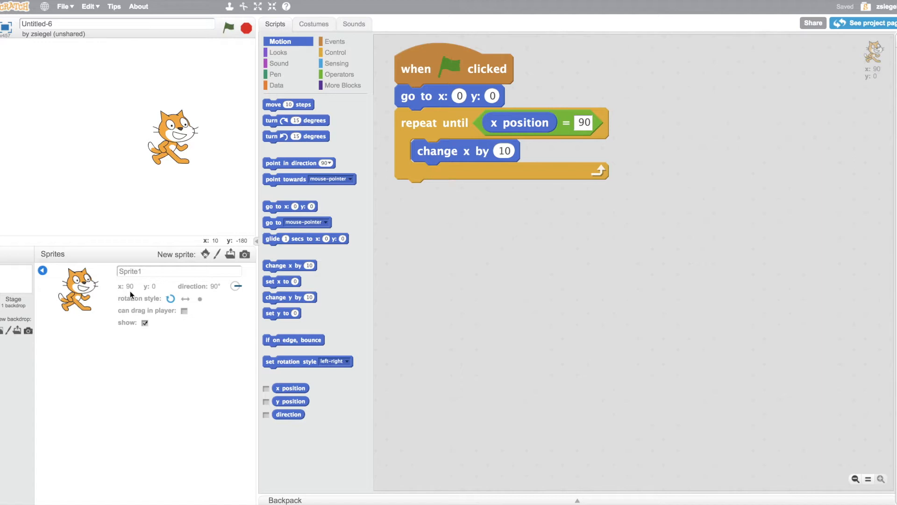
Add a second loop changing y by -5 until y position = -50
click(336, 52)
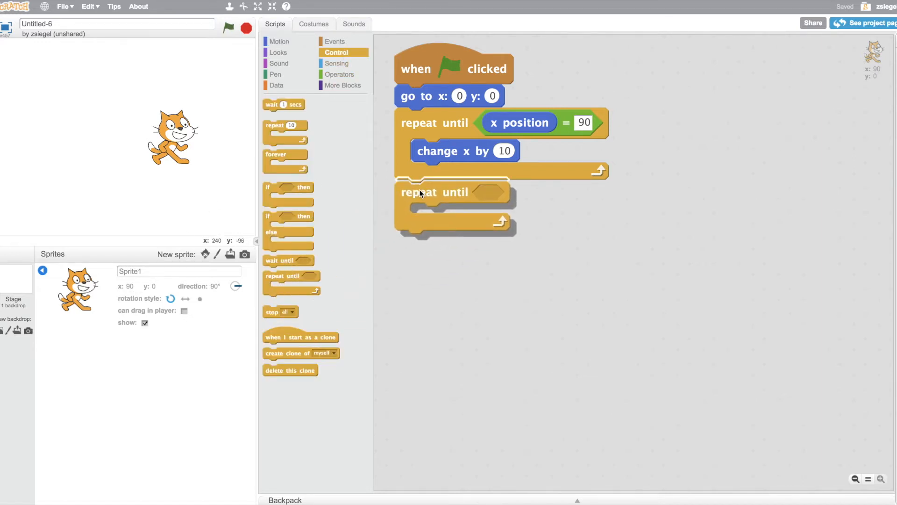
click(341, 74)
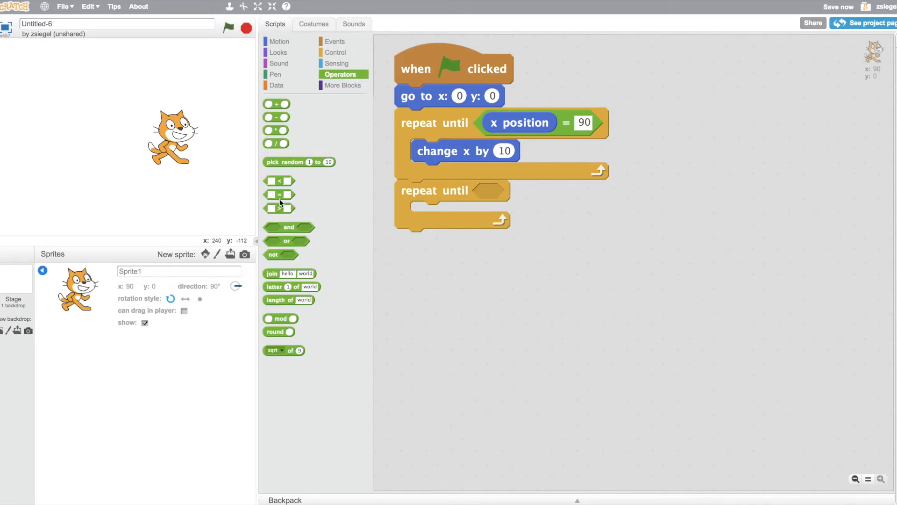
drag(278, 195, 509, 192)
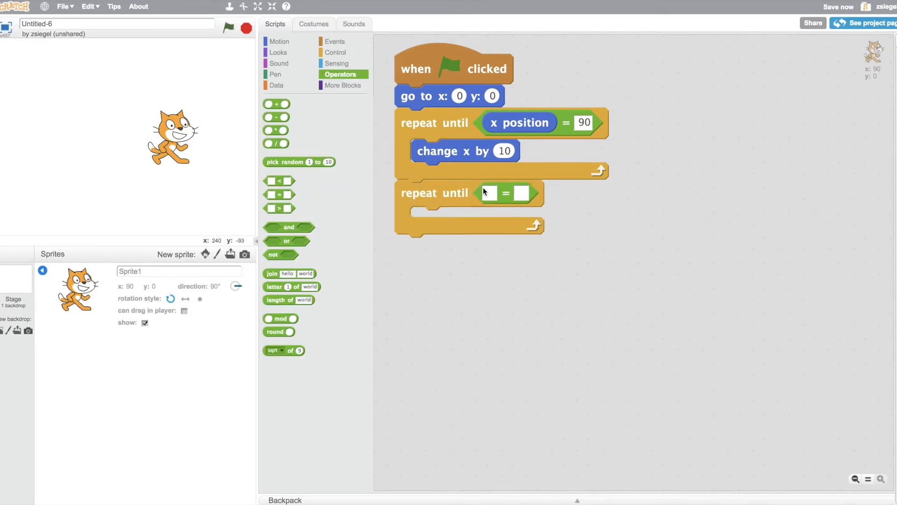
click(279, 41)
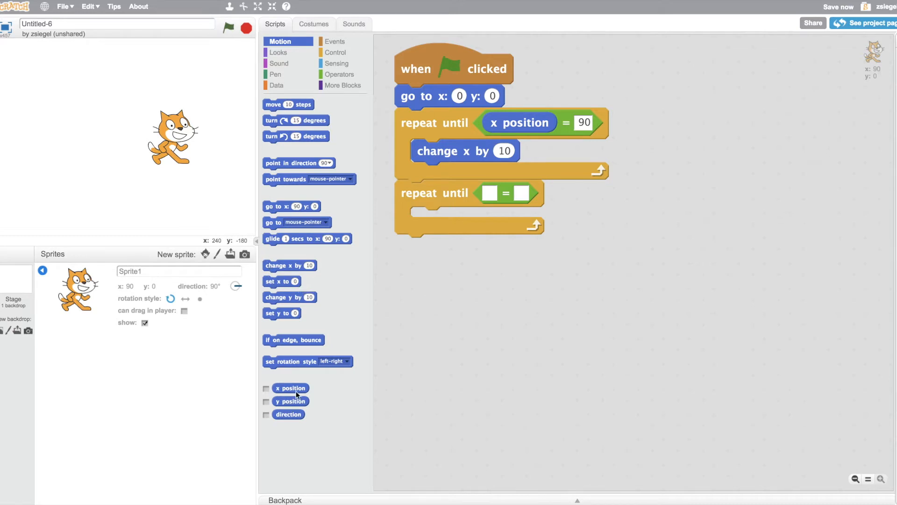
drag(291, 401, 498, 194)
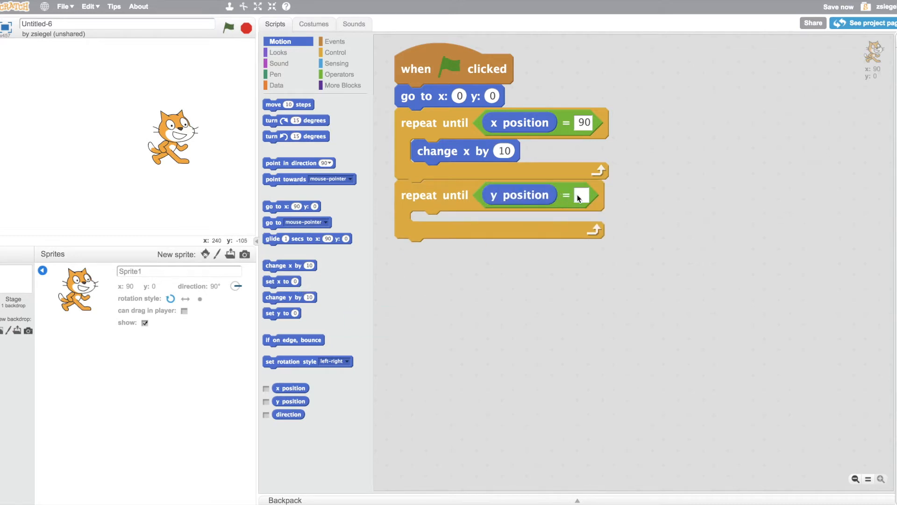
text(-50)
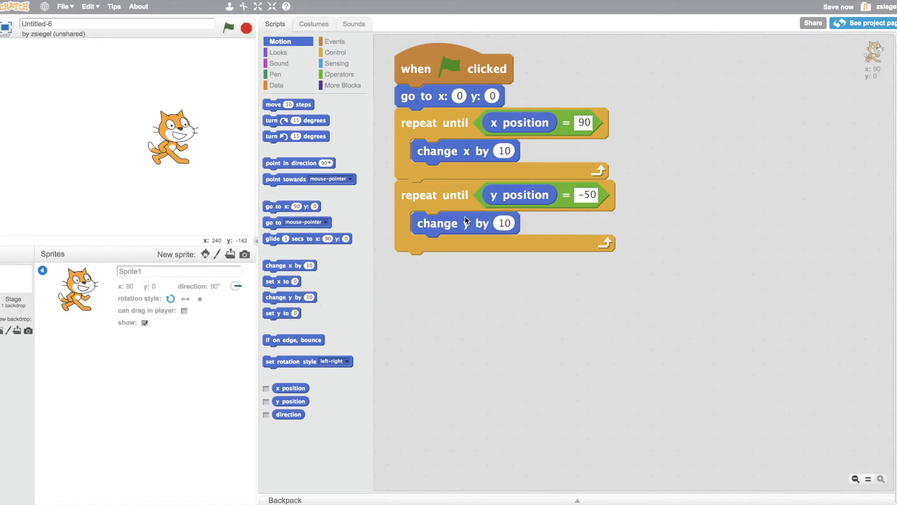
text(-5)
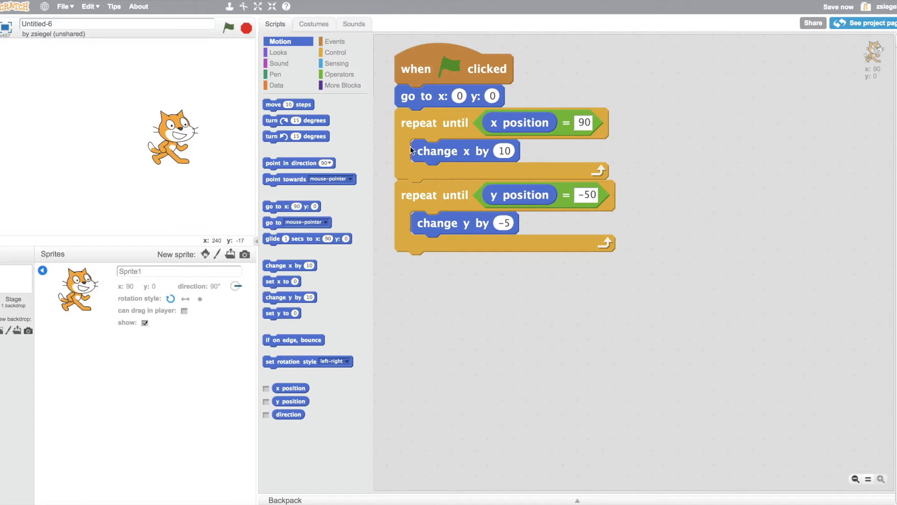
click(336, 52)
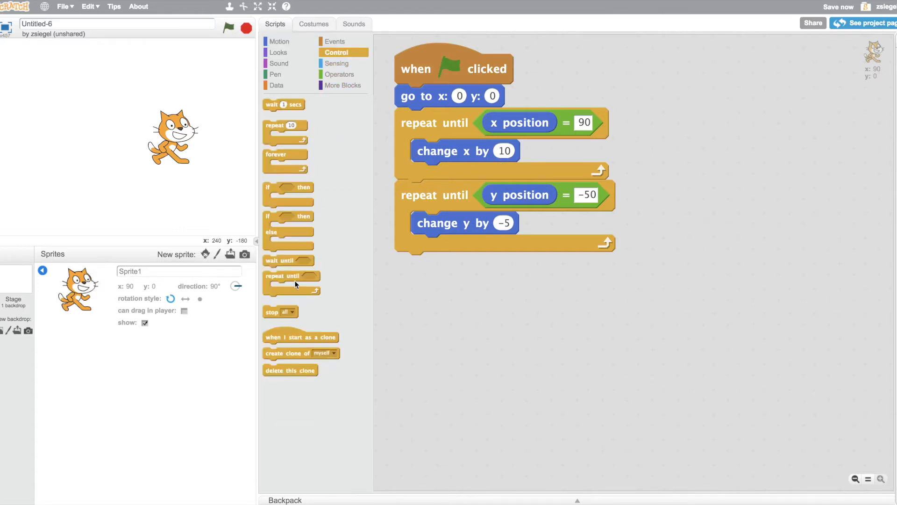
Attach a third repeat-until loop comparing direction with an equals condition
drag(292, 275, 452, 264)
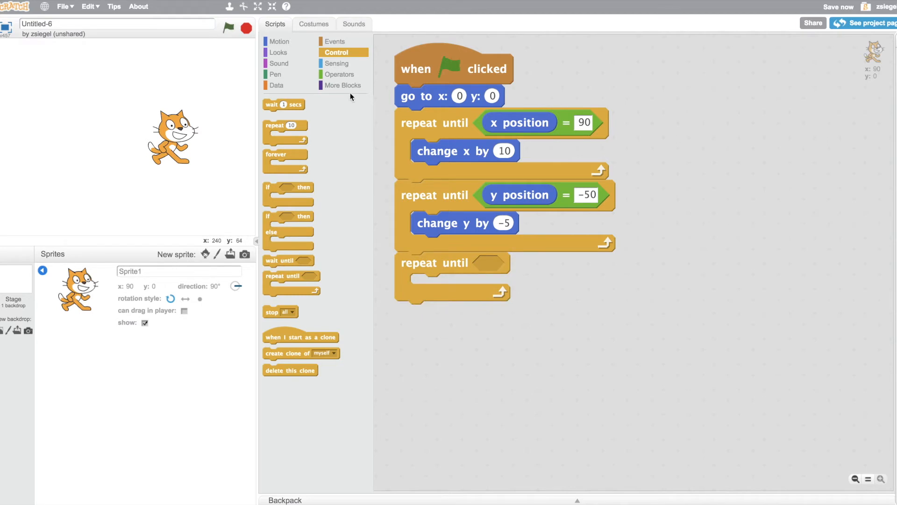
click(340, 74)
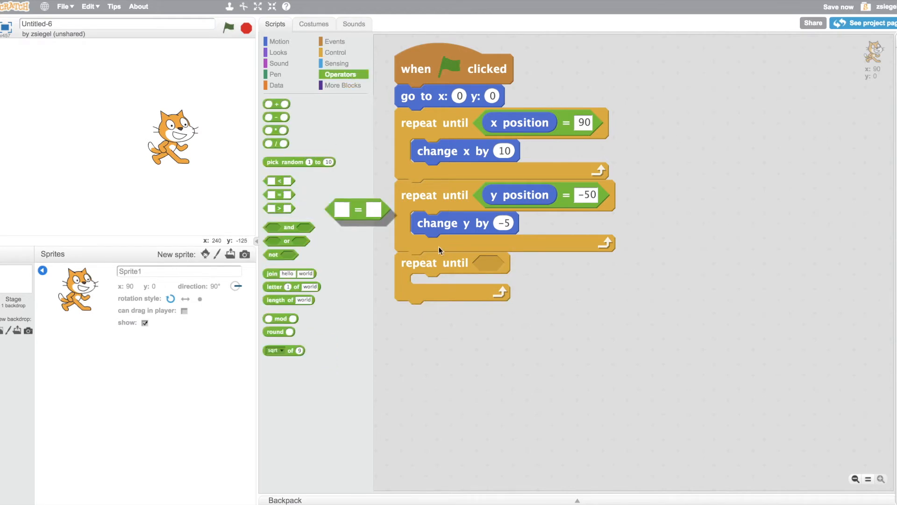
drag(359, 209, 495, 264)
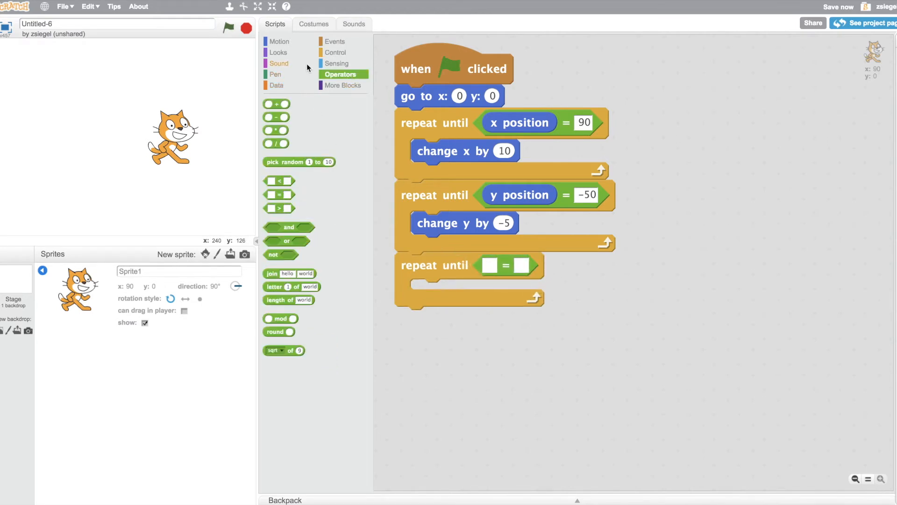
click(279, 40)
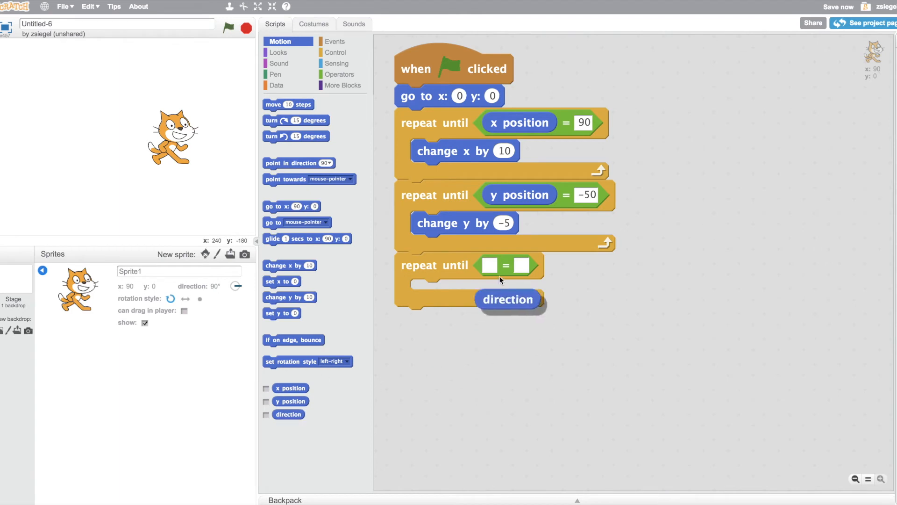
drag(508, 299, 515, 266)
text(180)
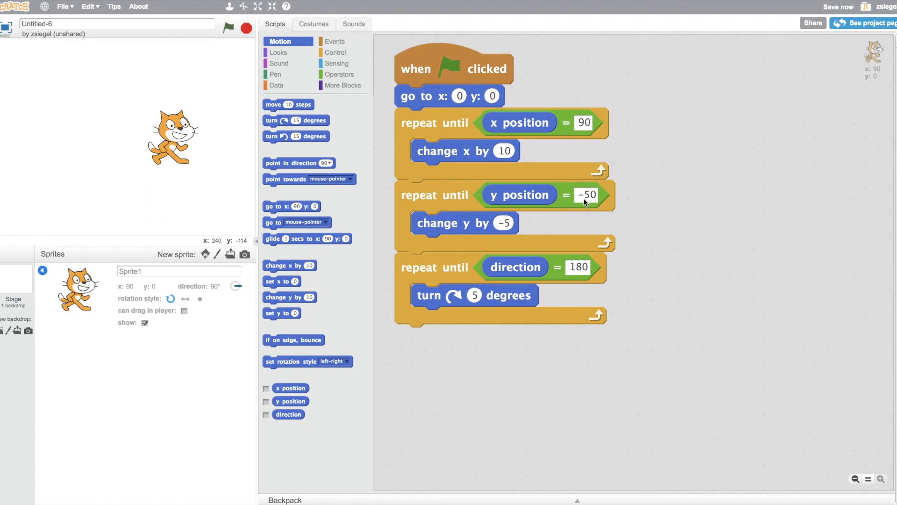
mouse_move(577, 242)
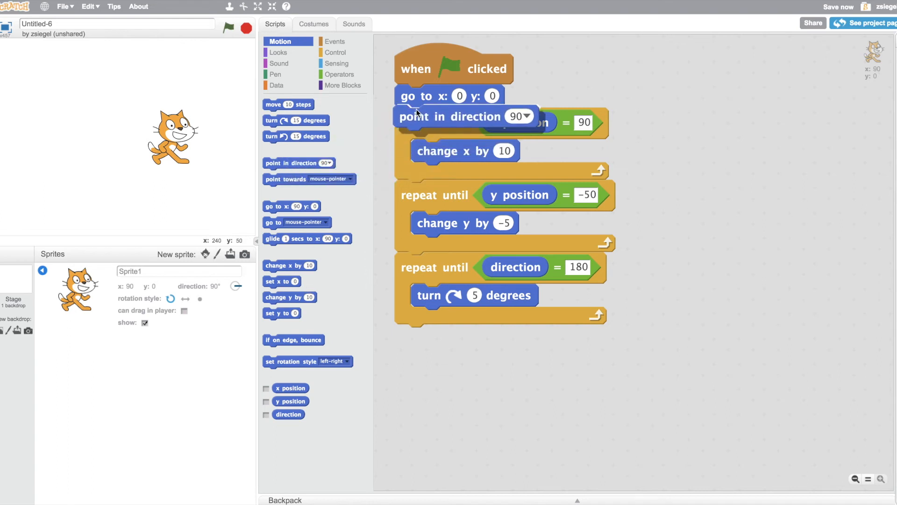
Add 'point in direction 90' under 'go to x:0 y:0' and run the script from the green flag
drag(418, 116, 453, 119)
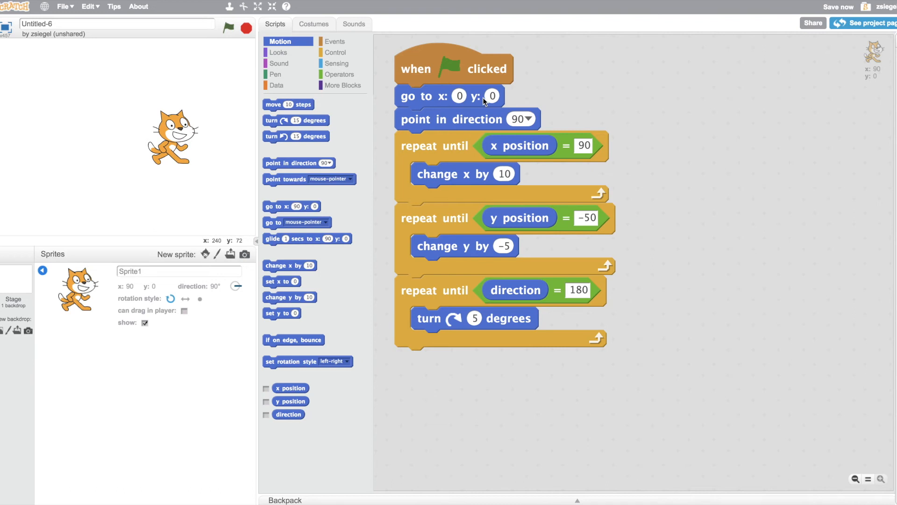
mouse_move(420, 127)
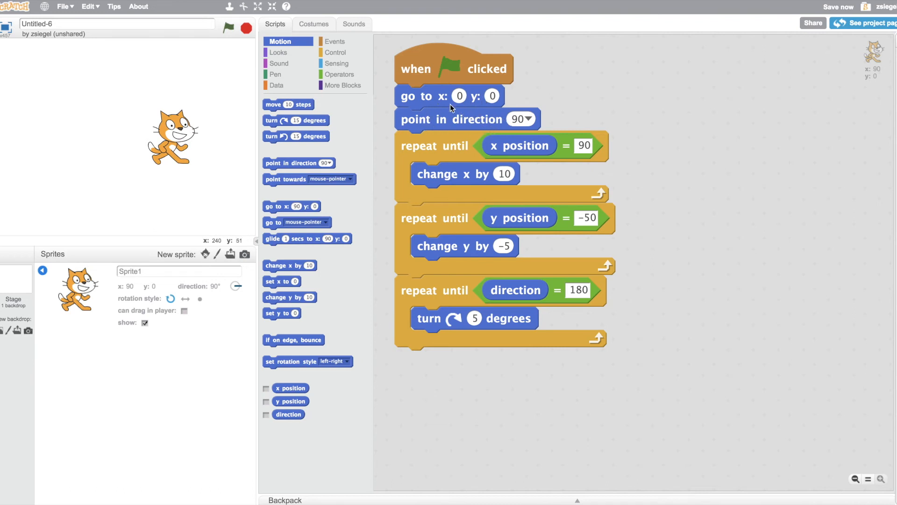
click(228, 27)
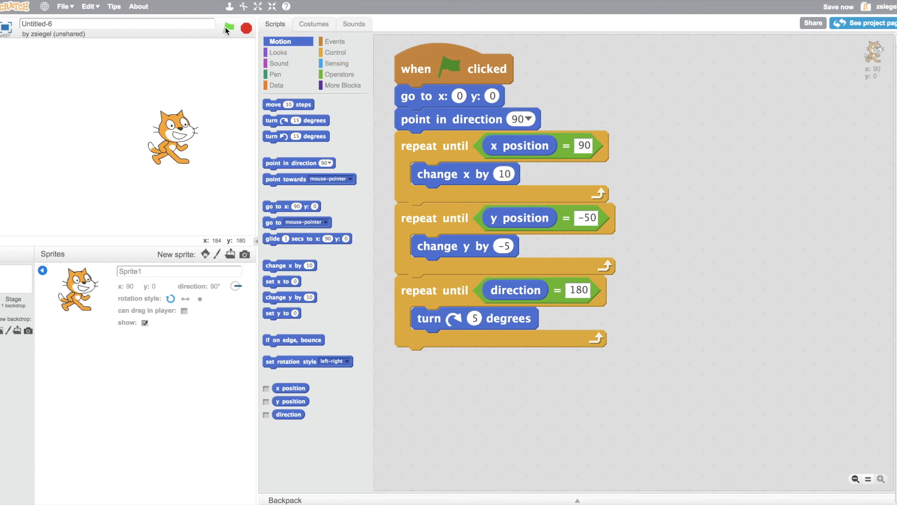
click(228, 27)
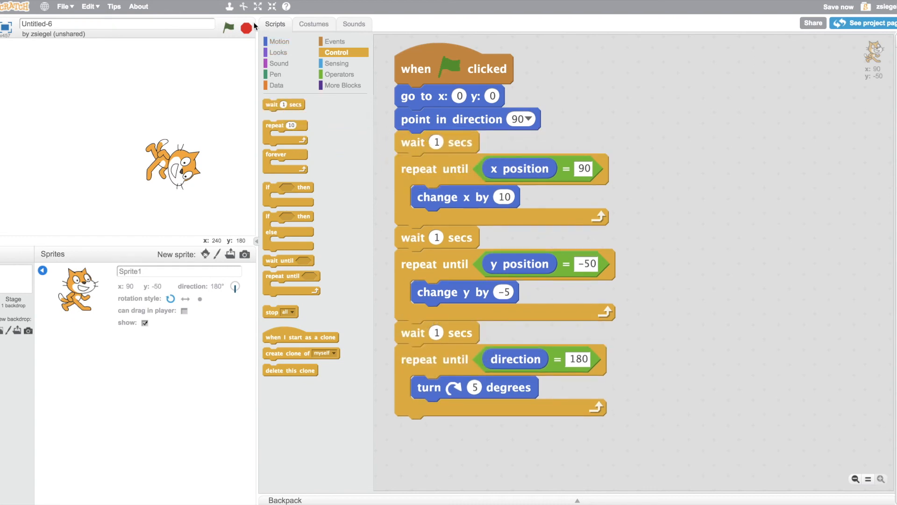
Run the script again so the cat ends at x 90, y -50 facing 180
click(228, 28)
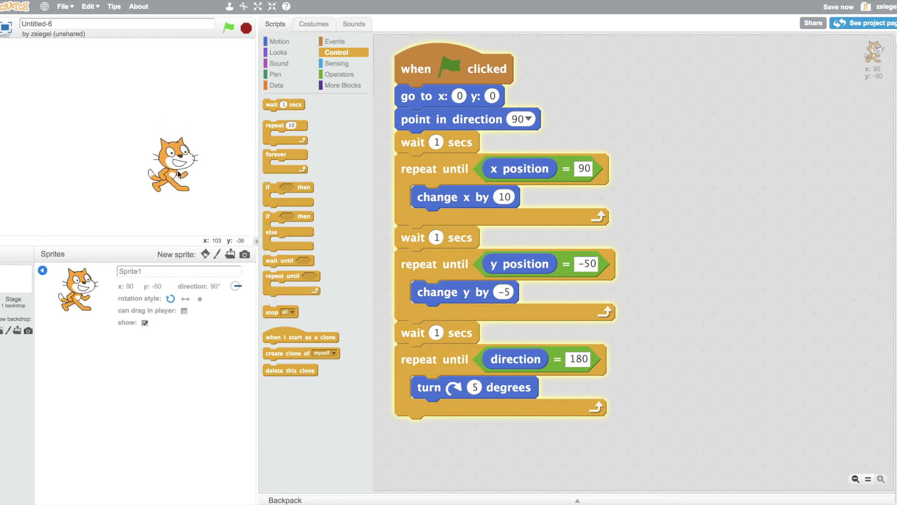
click(228, 27)
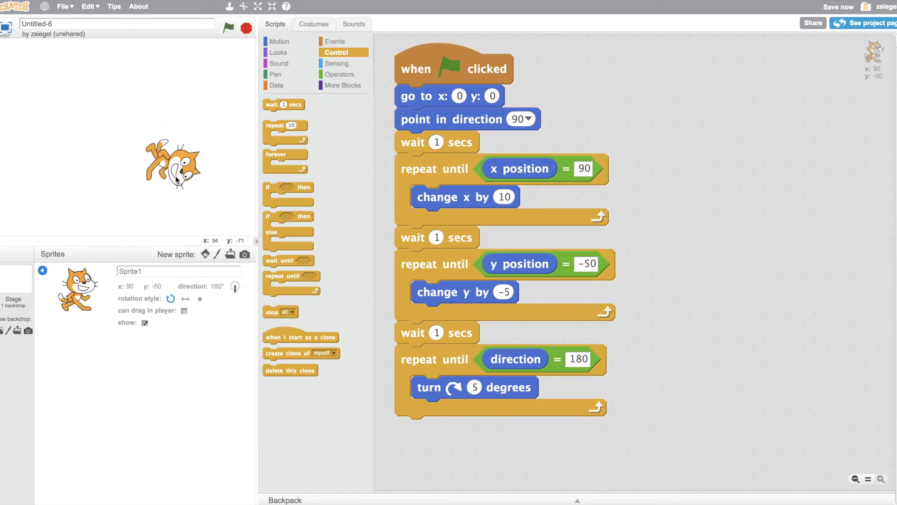